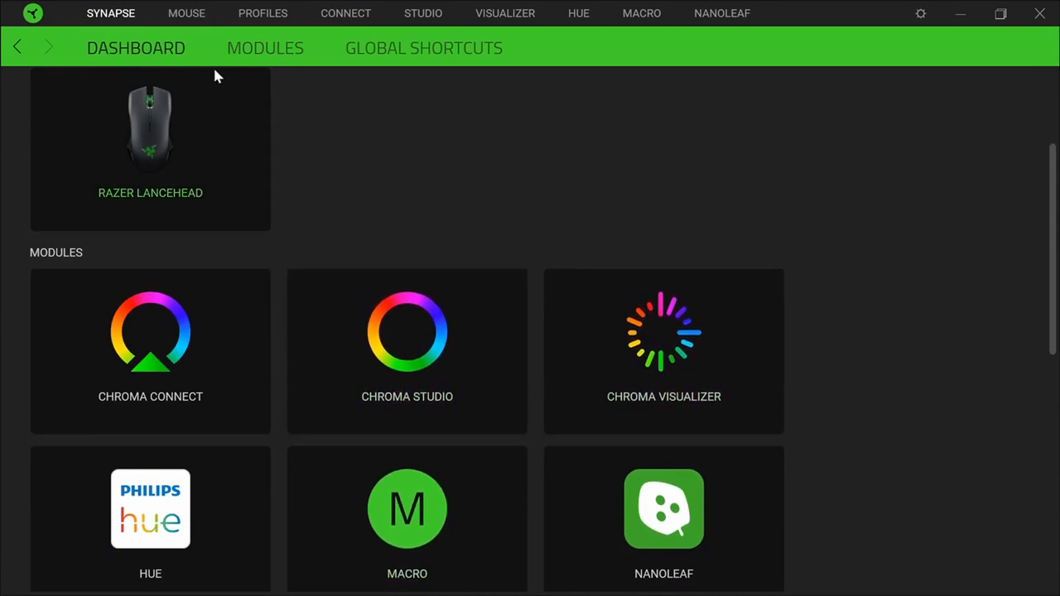
- Browse the installed modules and bring up the Chroma Visualizer module
{"action": "left_click", "coordinate": [265, 47]}
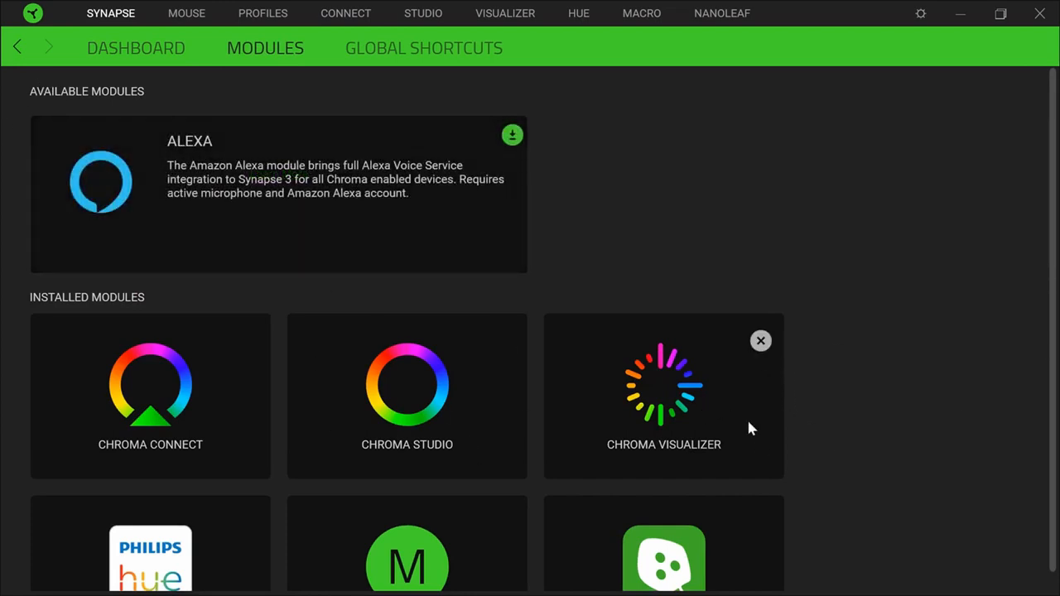
{"action": "mouse_move", "coordinate": [136, 47]}
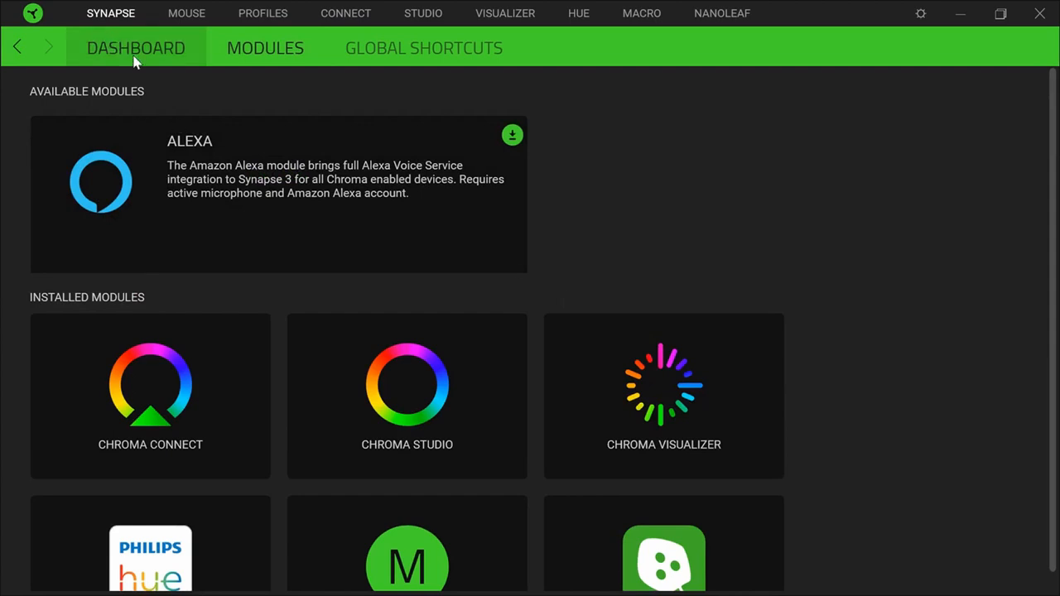
{"action": "scroll", "scroll_direction": "down", "scroll_amount": 3}
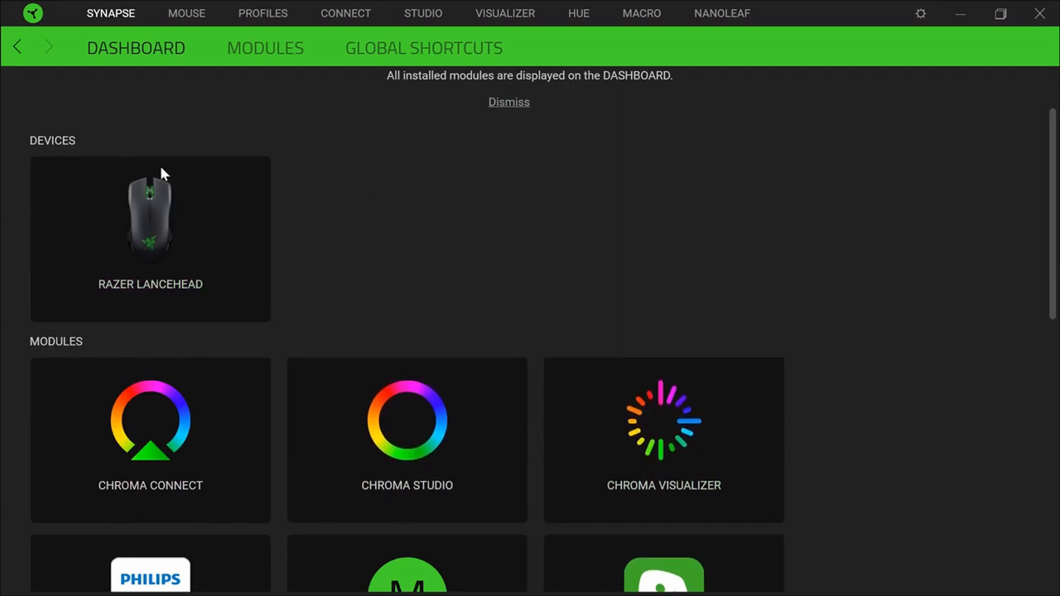
{"action": "left_click", "coordinate": [506, 14]}
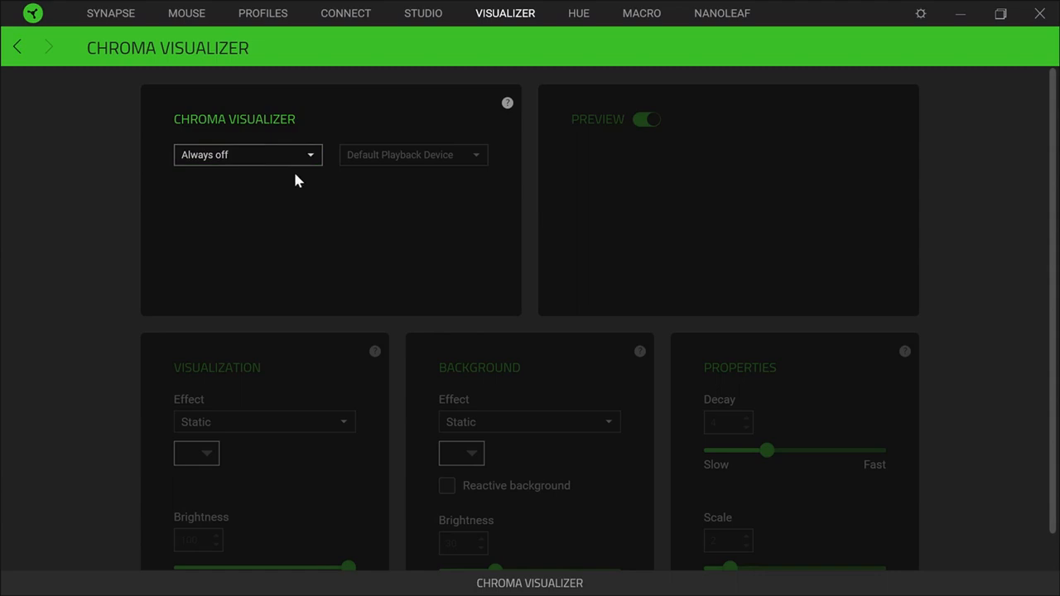
- Try 'Enable for selected apps', then set the visualizer mode to Always on
{"action": "left_click", "coordinate": [247, 156]}
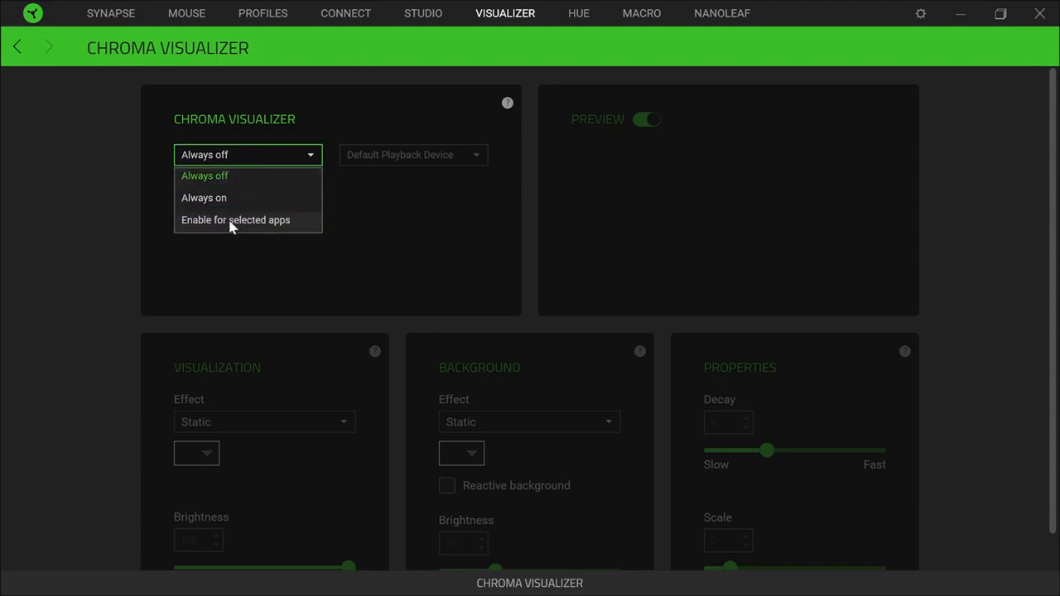
{"action": "left_click", "coordinate": [235, 219]}
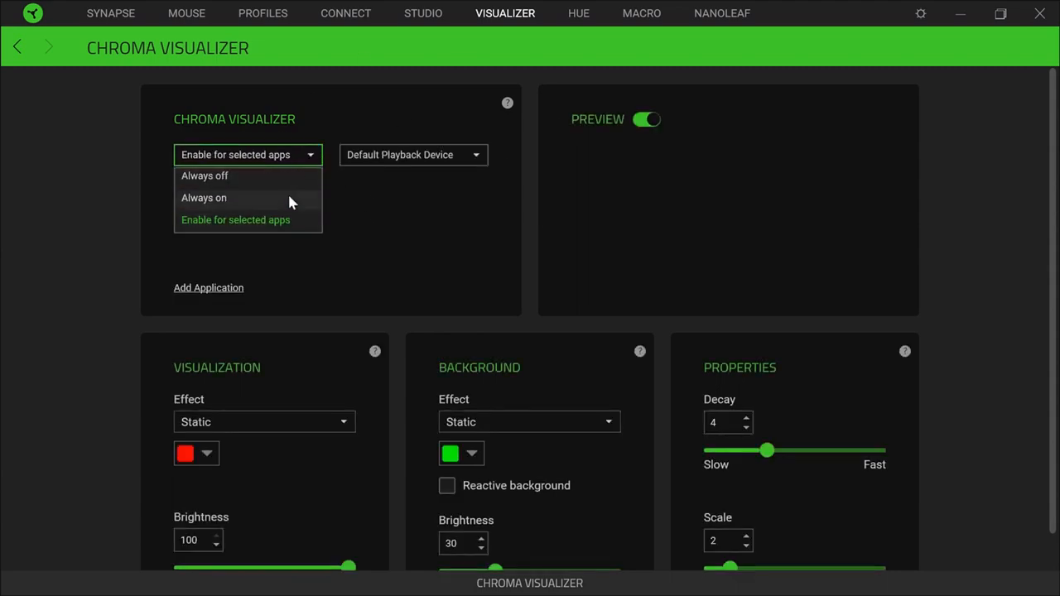
{"action": "left_click", "coordinate": [203, 197]}
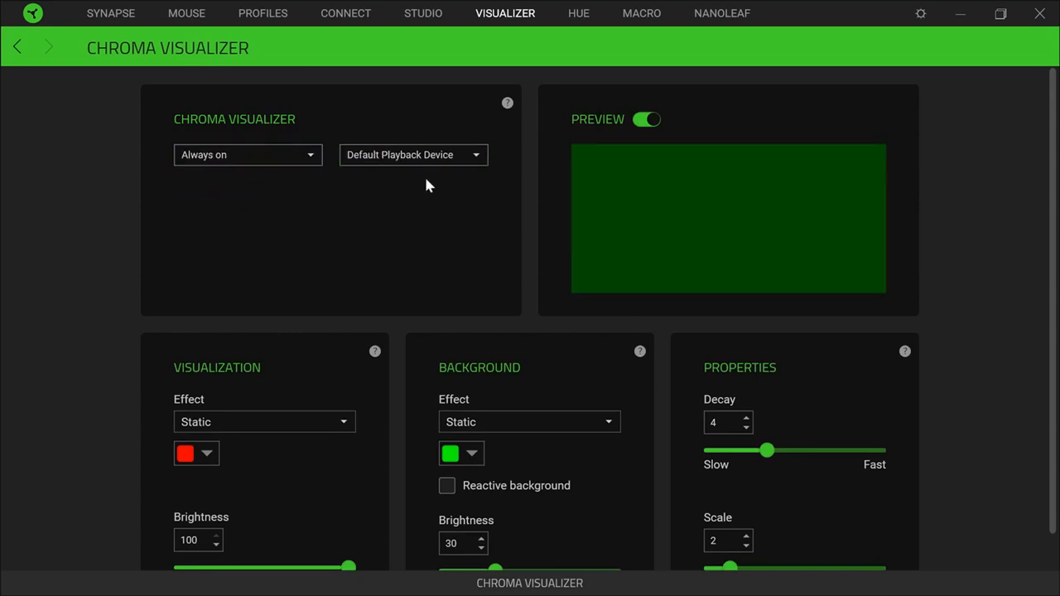
{"action": "mouse_move", "coordinate": [437, 99]}
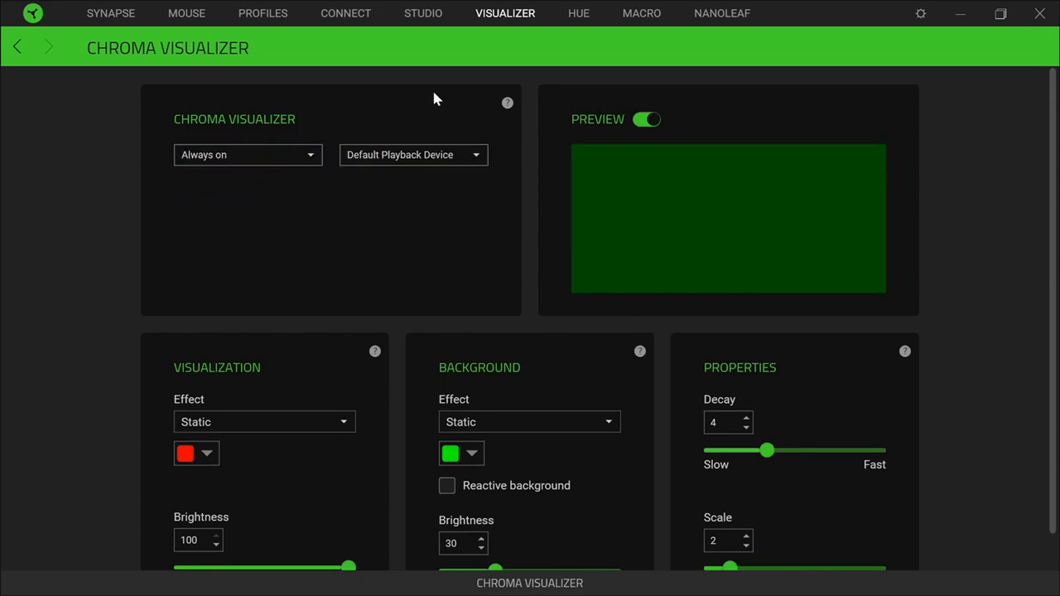
- Make the visualization colour blue and the background colour yellow
{"action": "scroll", "scroll_direction": "down", "scroll_amount": 3}
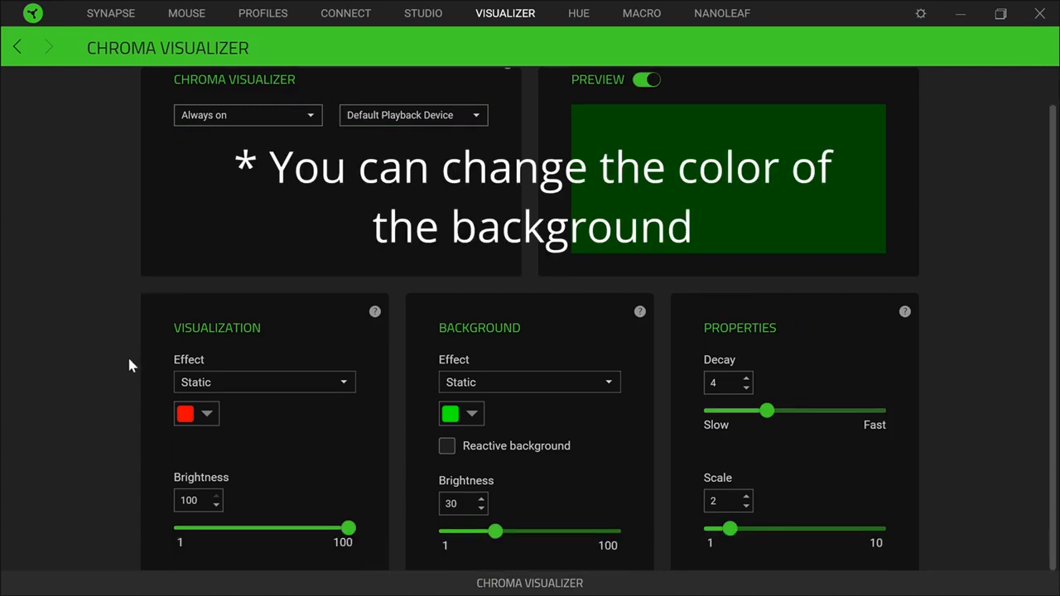
{"action": "mouse_move", "coordinate": [346, 404]}
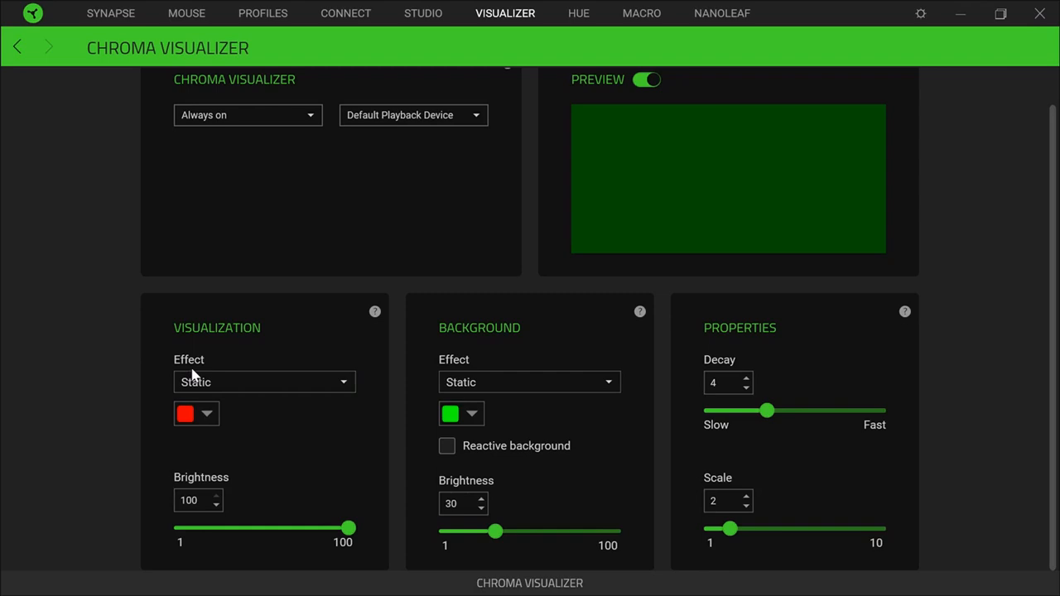
{"action": "mouse_move", "coordinate": [63, 528]}
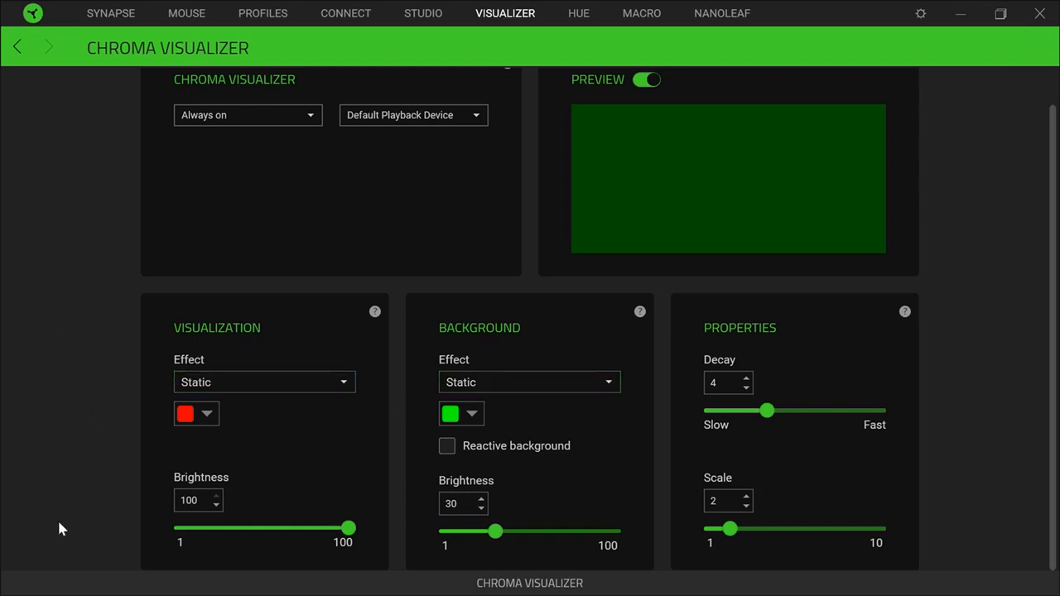
{"action": "left_click", "coordinate": [195, 414]}
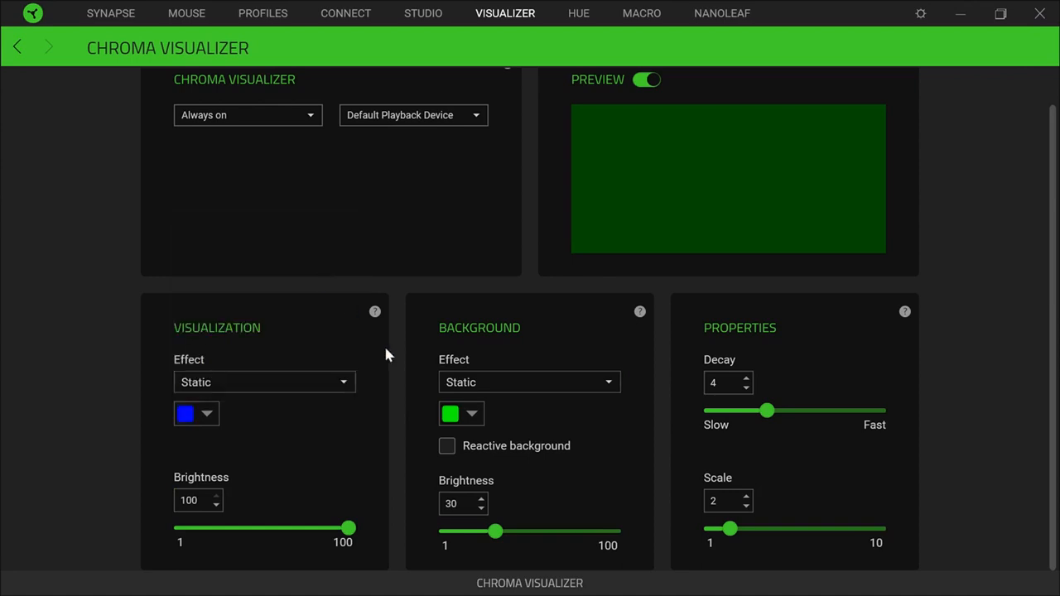
{"action": "left_click", "coordinate": [461, 414]}
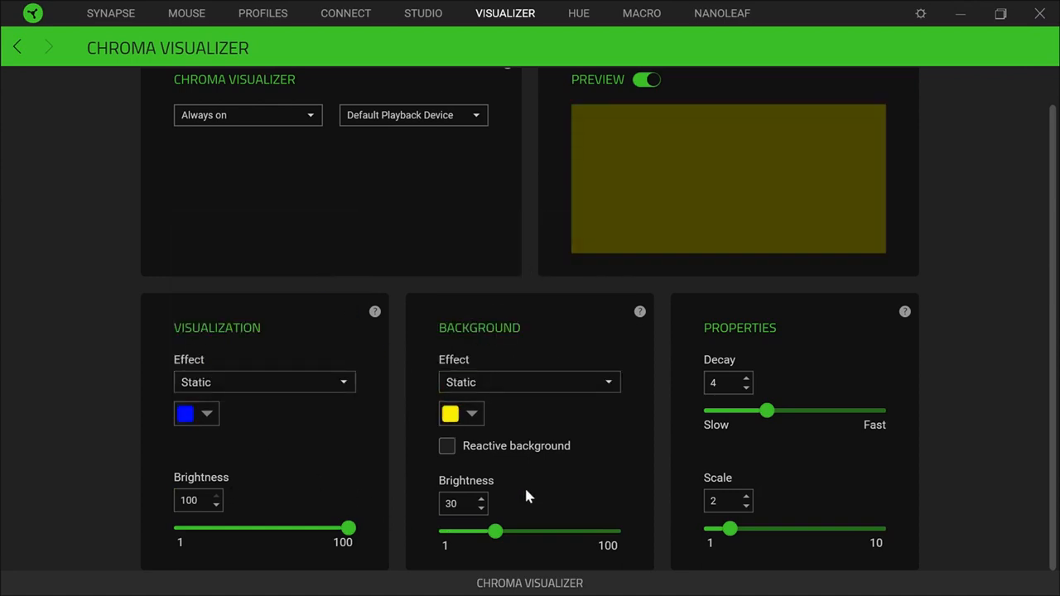
- Toggle reactive background on, keep the background effect Static, then turn reactive background off
{"action": "left_click", "coordinate": [447, 445]}
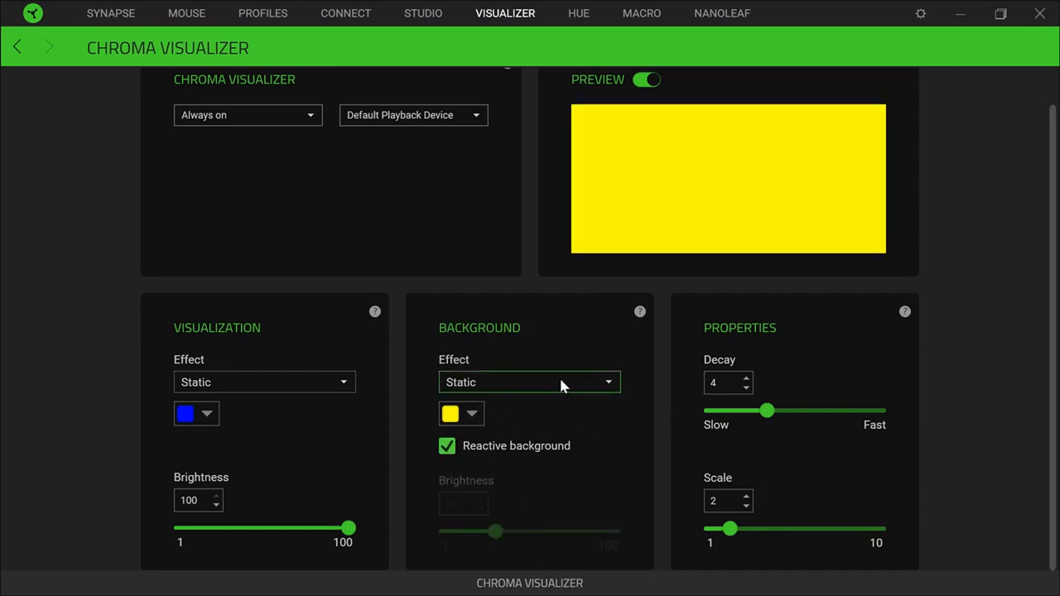
{"action": "left_click", "coordinate": [528, 381]}
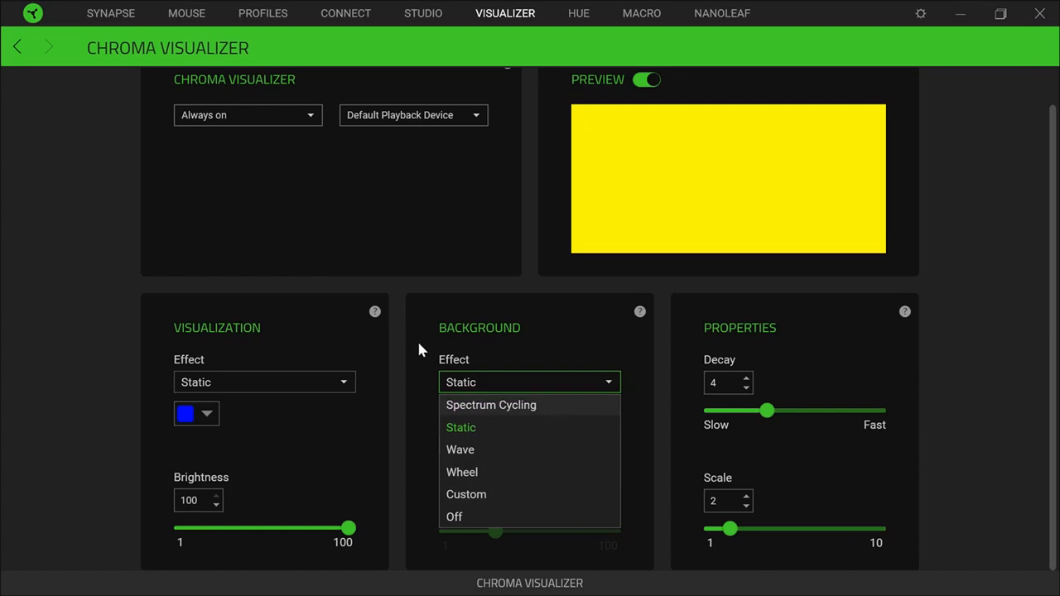
{"action": "left_click", "coordinate": [460, 427]}
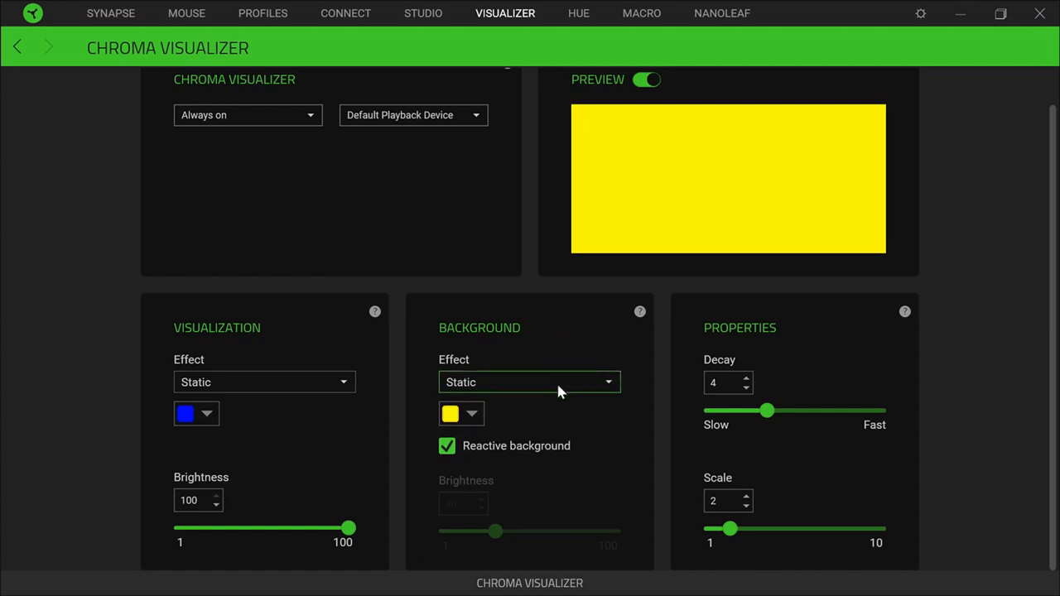
{"action": "mouse_move", "coordinate": [602, 424]}
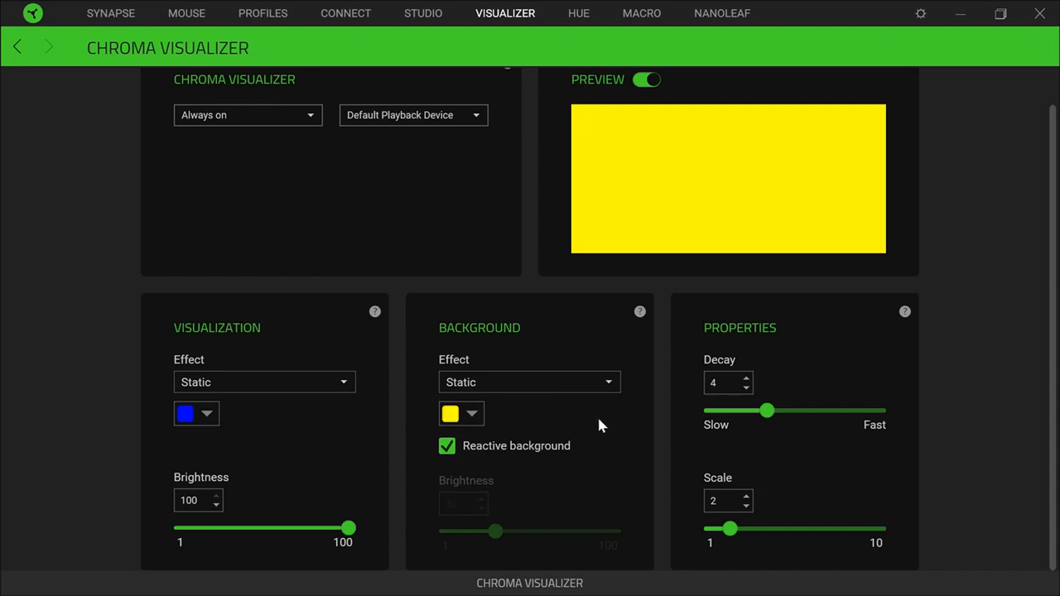
{"action": "mouse_move", "coordinate": [447, 445]}
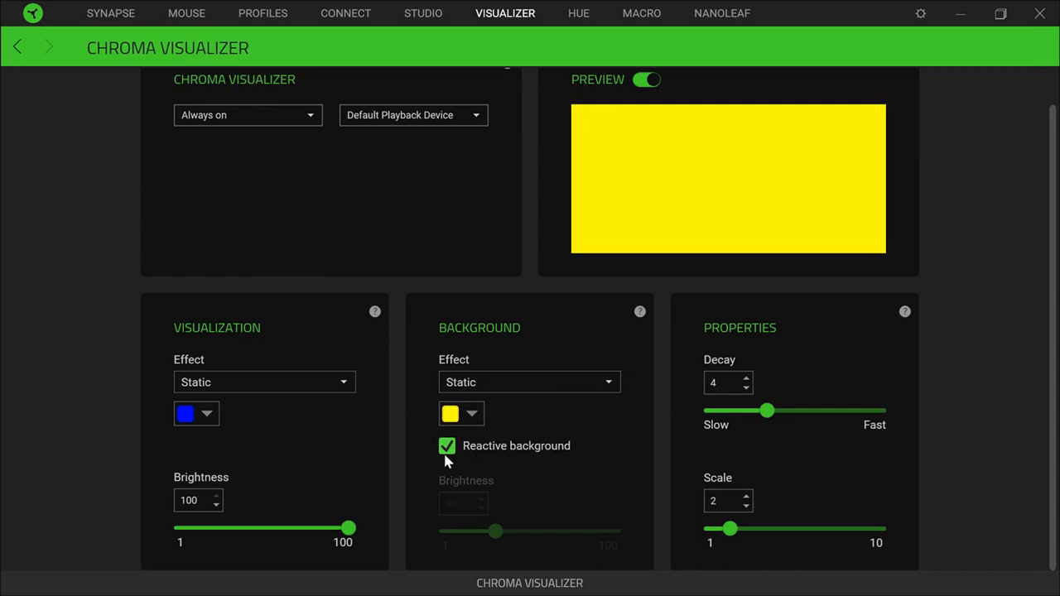
{"action": "left_click", "coordinate": [447, 445]}
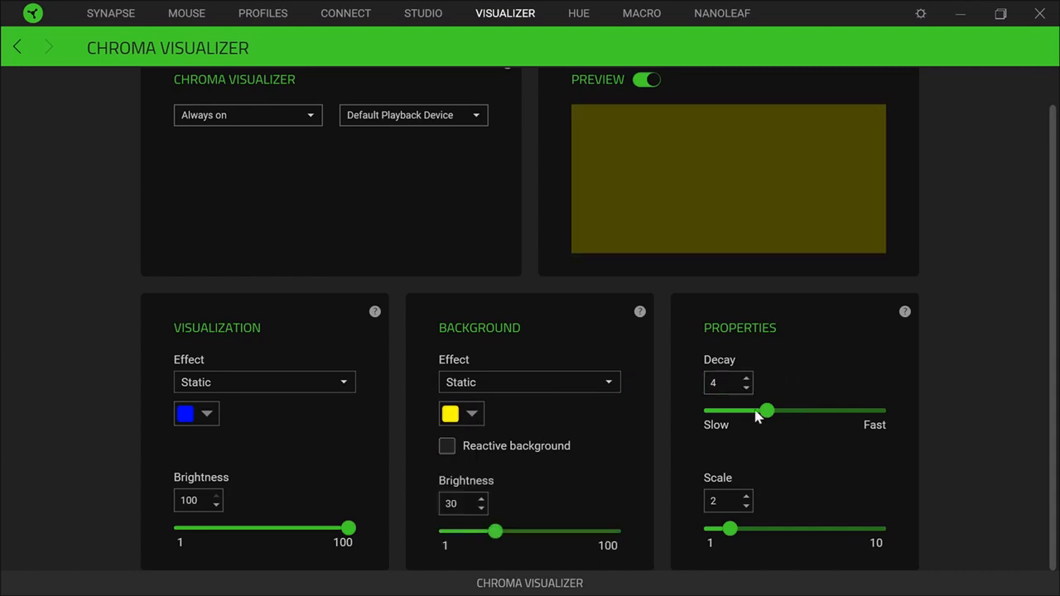
{"action": "mouse_move", "coordinate": [756, 494]}
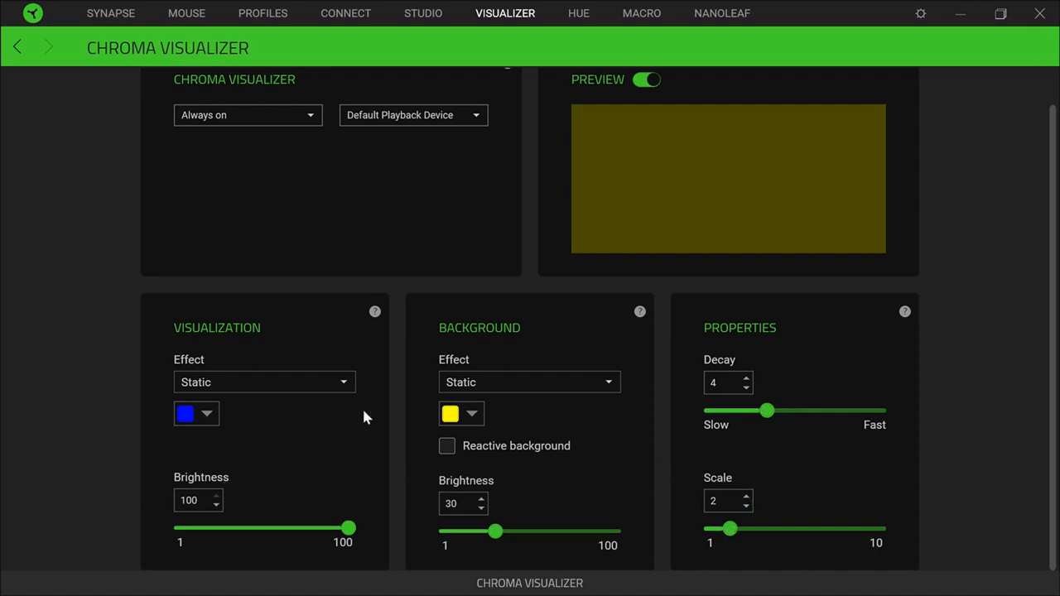
{"action": "mouse_move", "coordinate": [368, 487]}
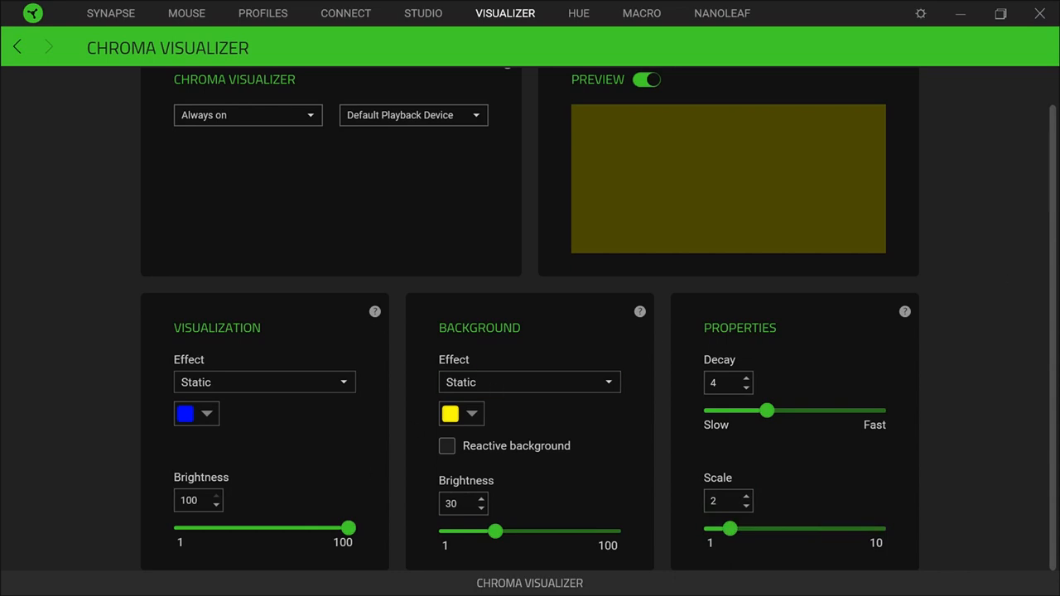
{"action": "mouse_move", "coordinate": [786, 396]}
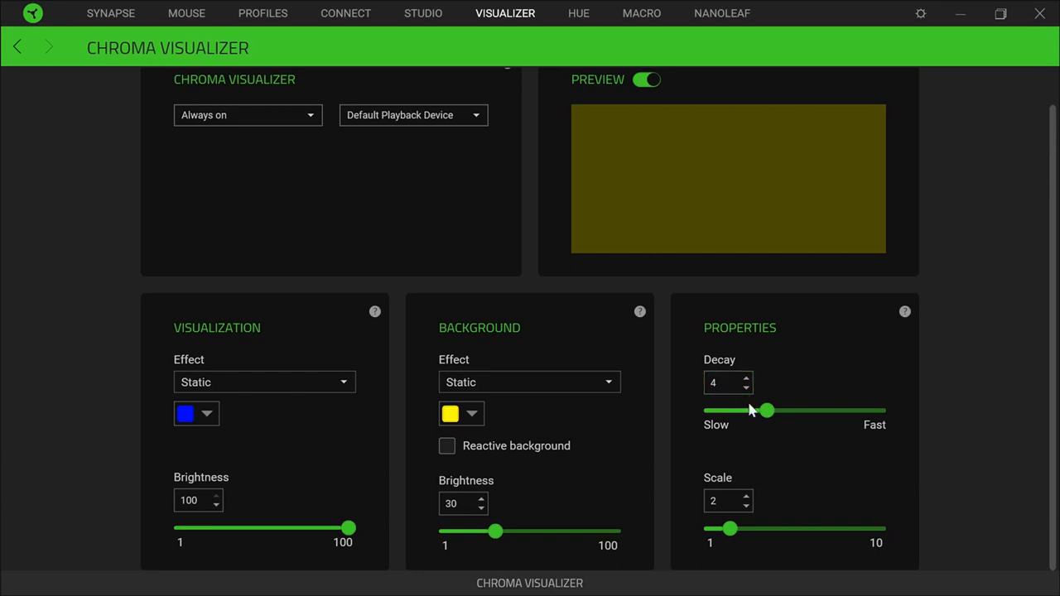
{"action": "mouse_move", "coordinate": [835, 527]}
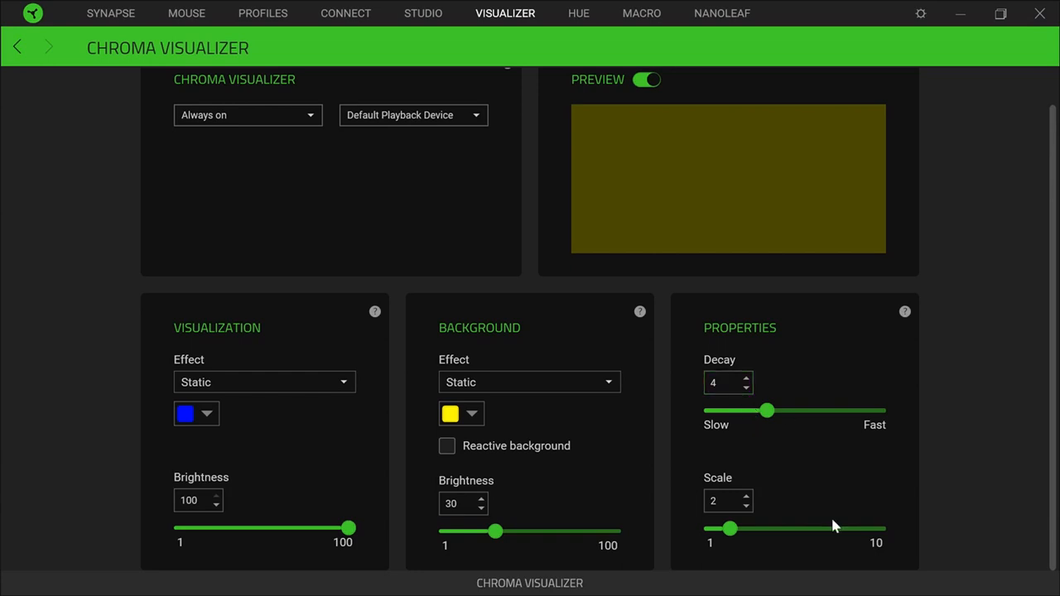
{"action": "mouse_move", "coordinate": [692, 334]}
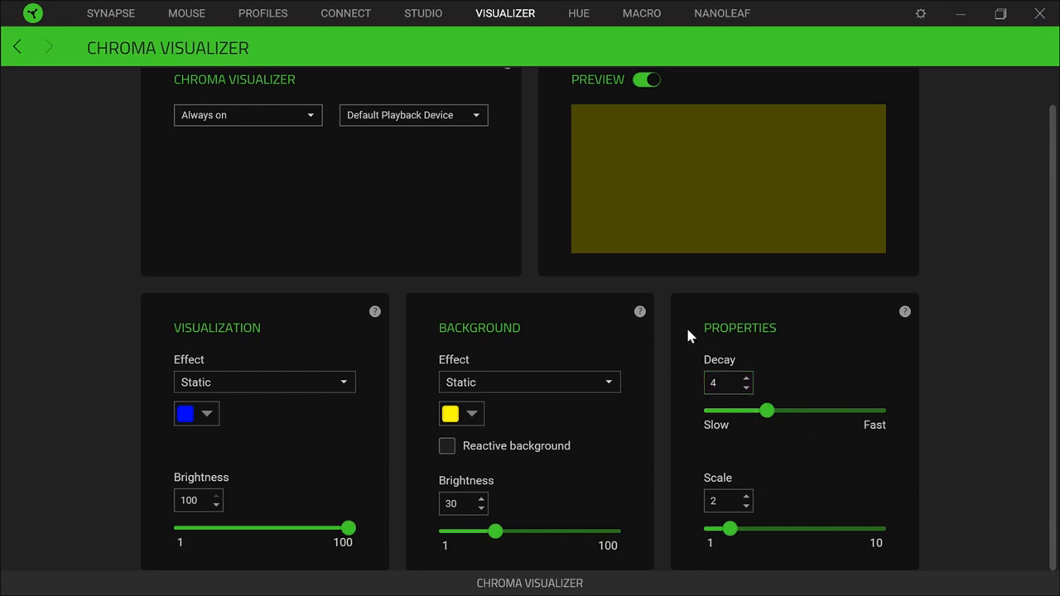
{"action": "mouse_move", "coordinate": [633, 446]}
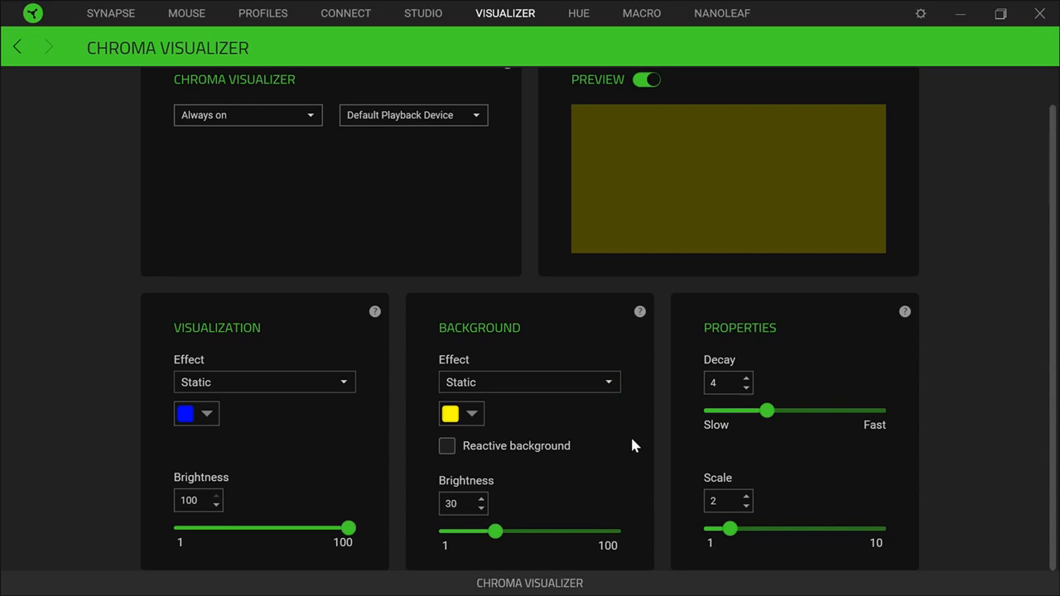
{"action": "mouse_move", "coordinate": [1037, 576]}
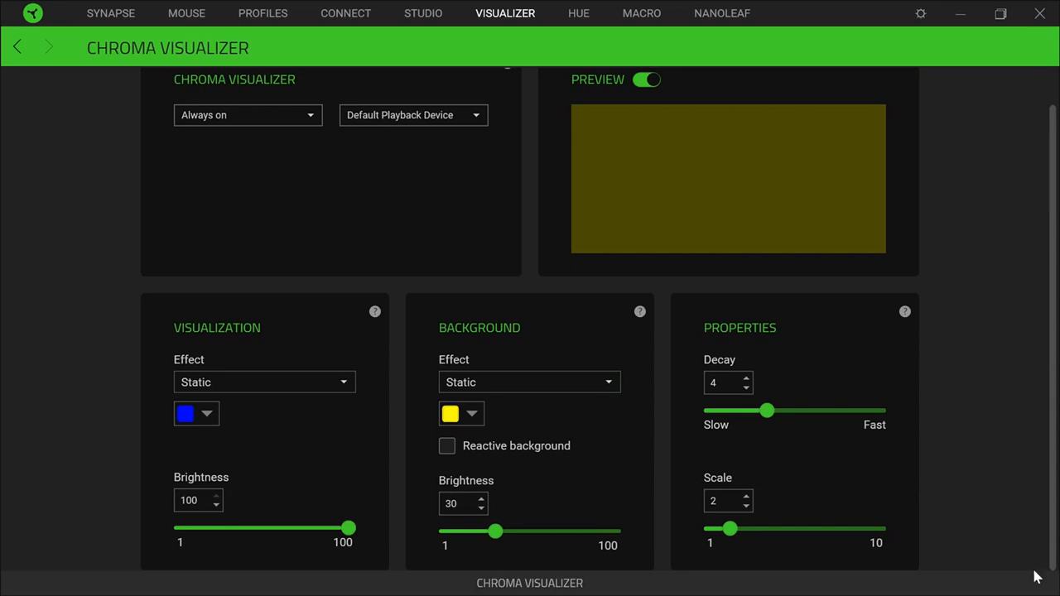
{"action": "mouse_move", "coordinate": [325, 364]}
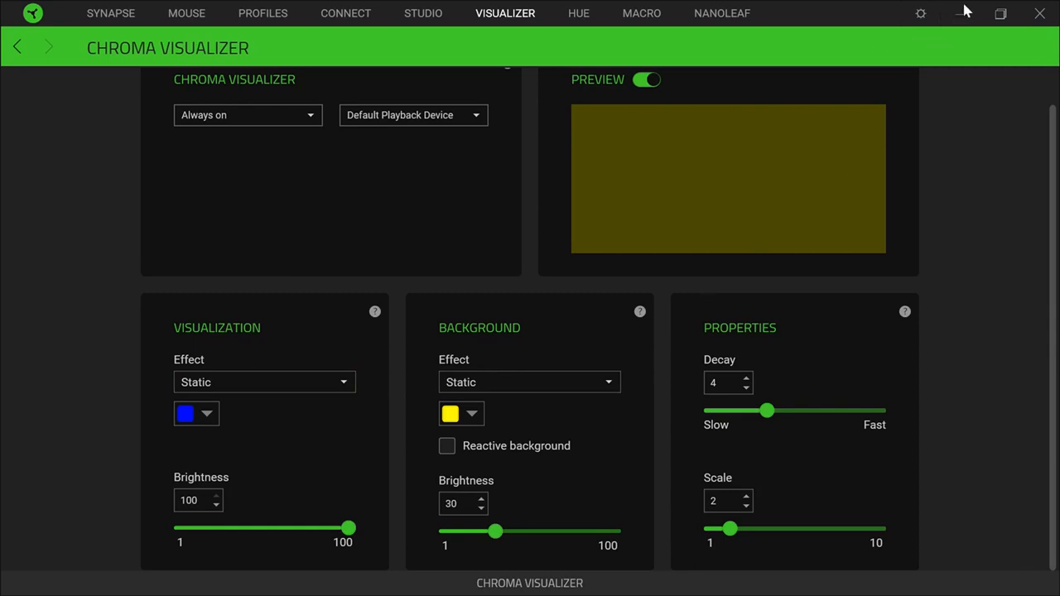
{"action": "mouse_move", "coordinate": [848, 205]}
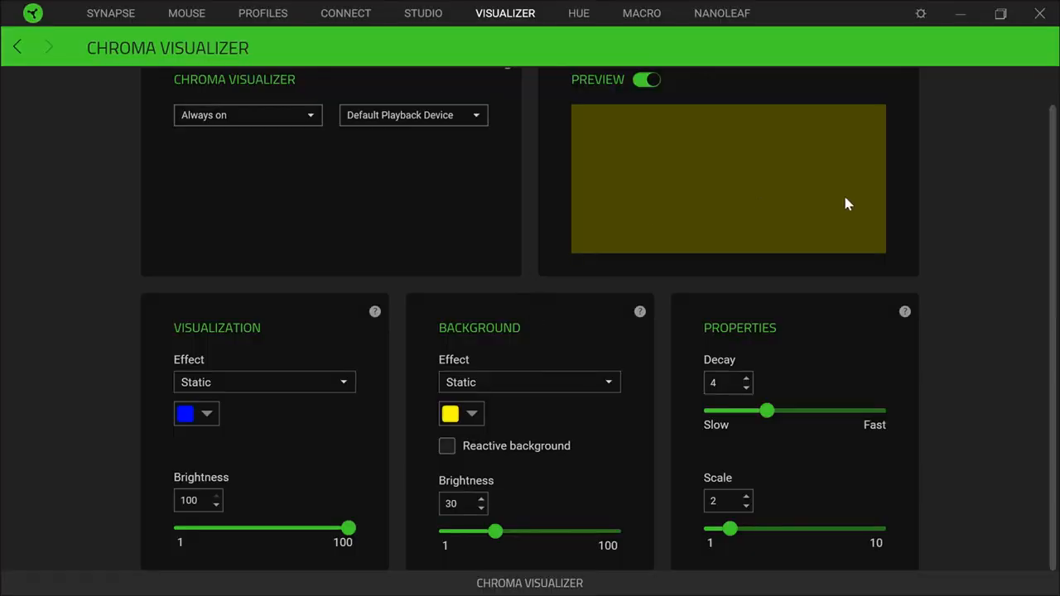
{"action": "mouse_move", "coordinate": [920, 14]}
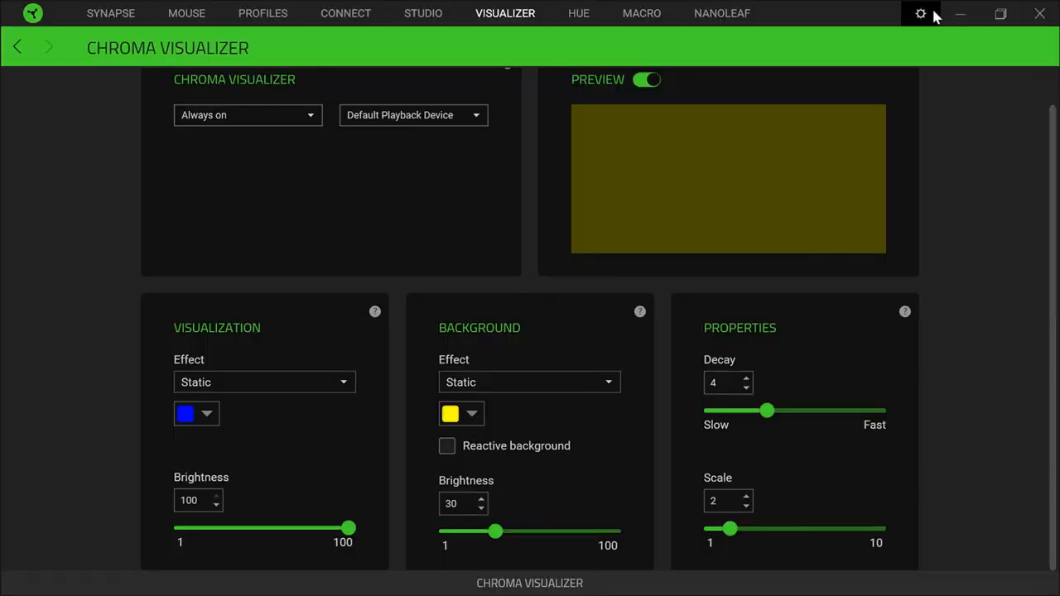
{"action": "mouse_move", "coordinate": [960, 13]}
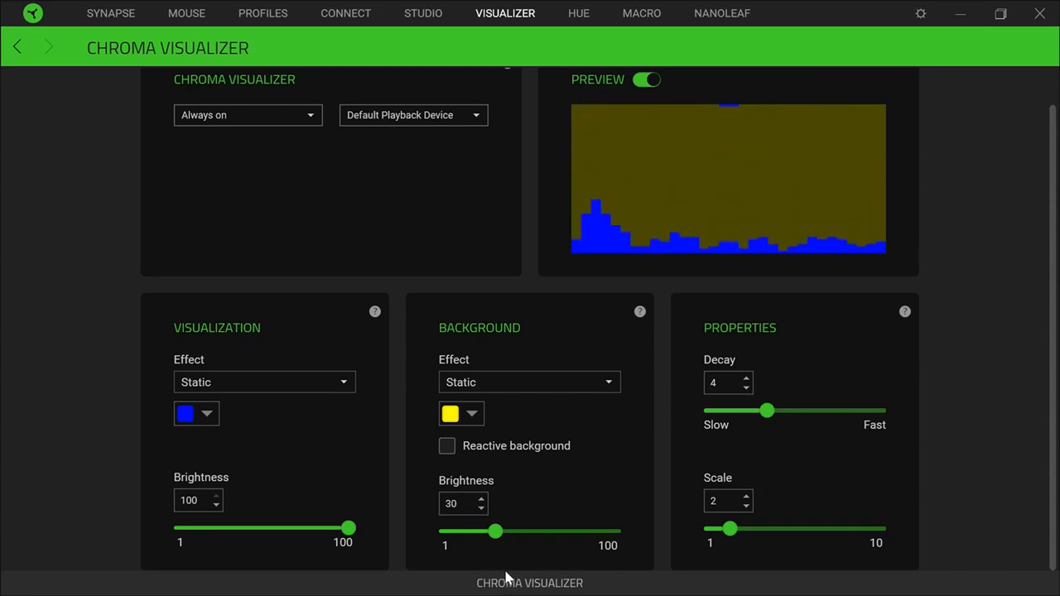
{"action": "mouse_move", "coordinate": [660, 245]}
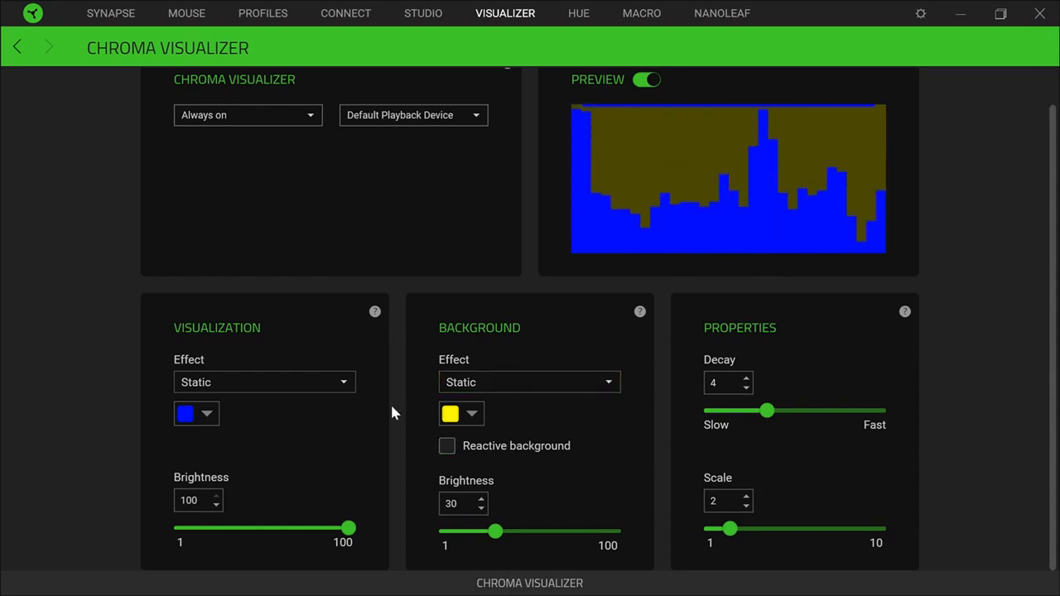
{"action": "mouse_move", "coordinate": [281, 414]}
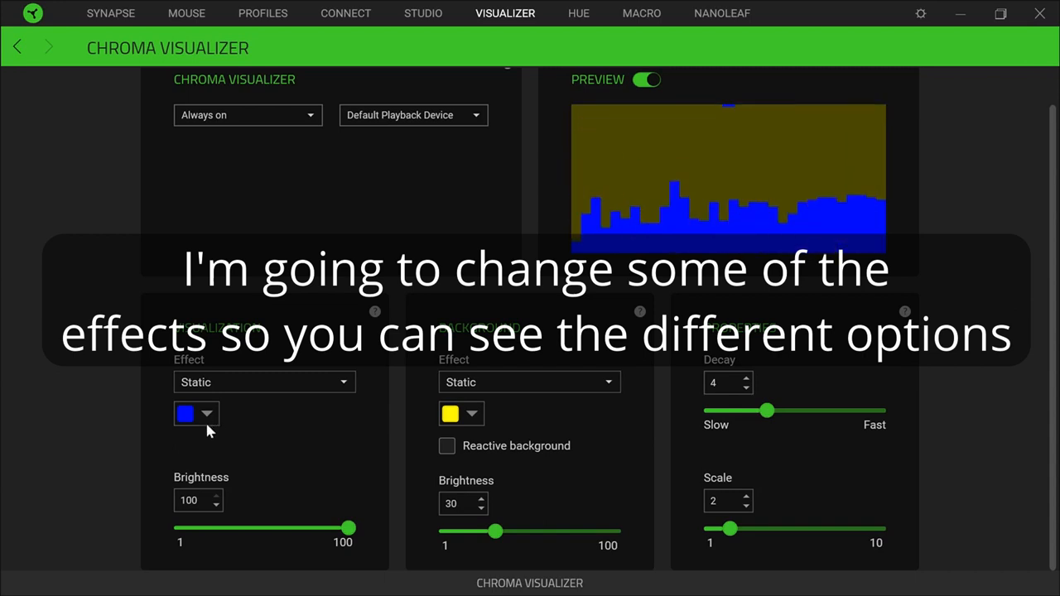
- Set the bars to Spectrum Cycling and try Wave and Wheel background effects
{"action": "left_click", "coordinate": [263, 381]}
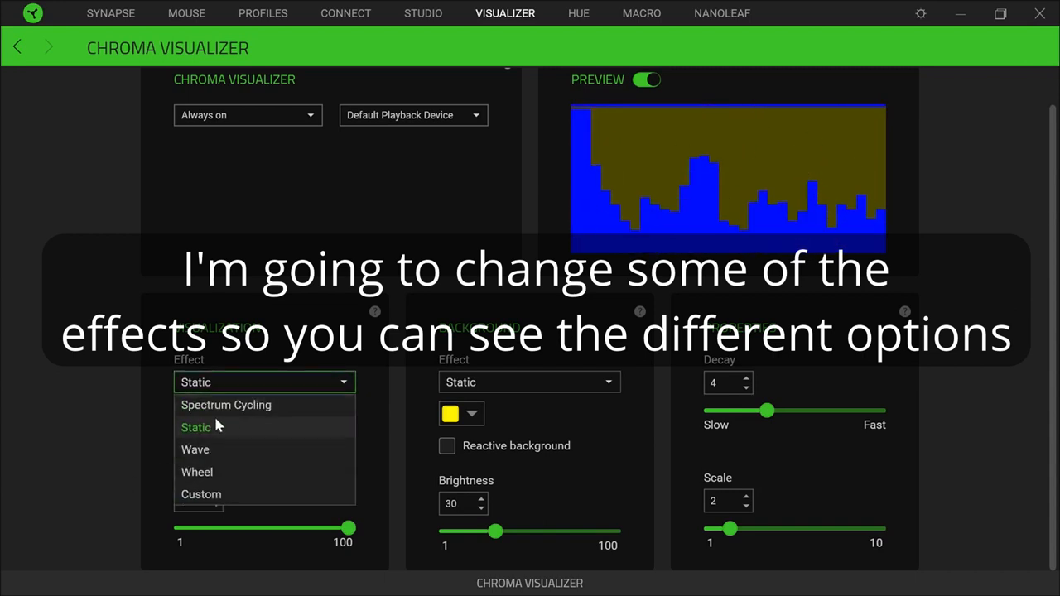
{"action": "left_click", "coordinate": [225, 404]}
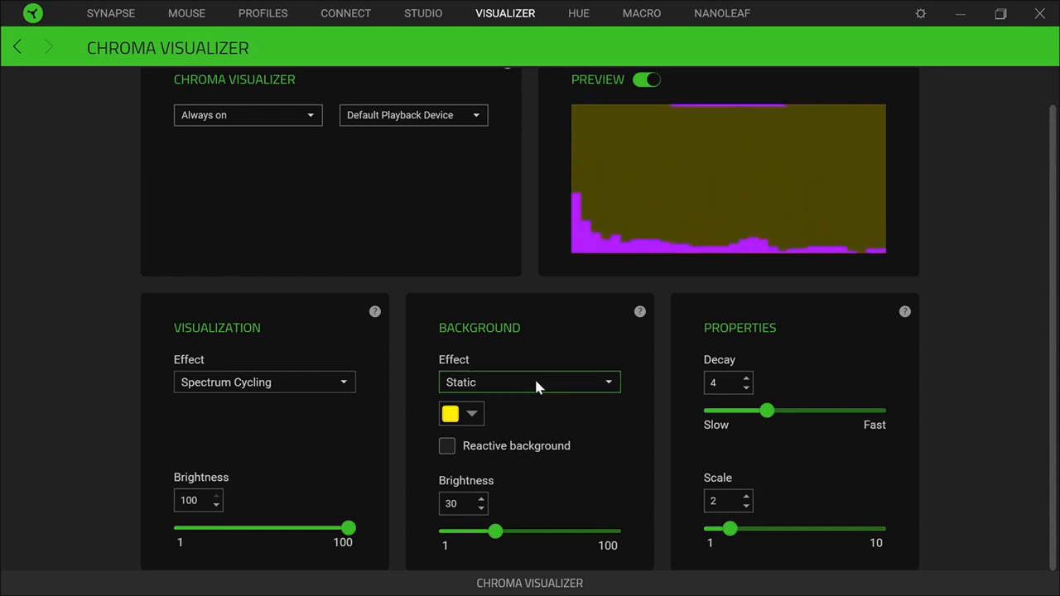
{"action": "left_click", "coordinate": [530, 381]}
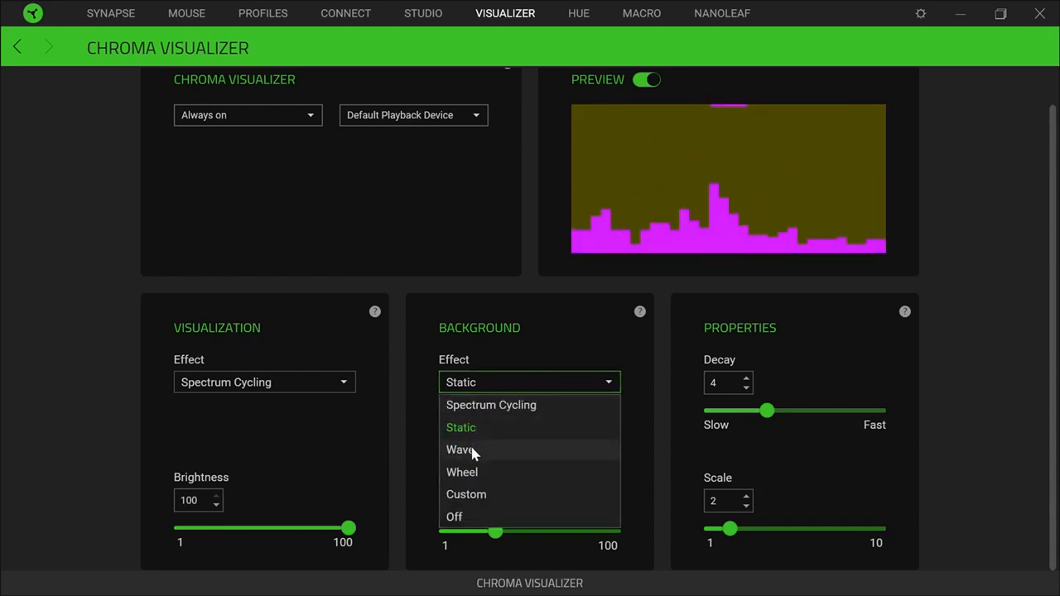
{"action": "left_click", "coordinate": [460, 448]}
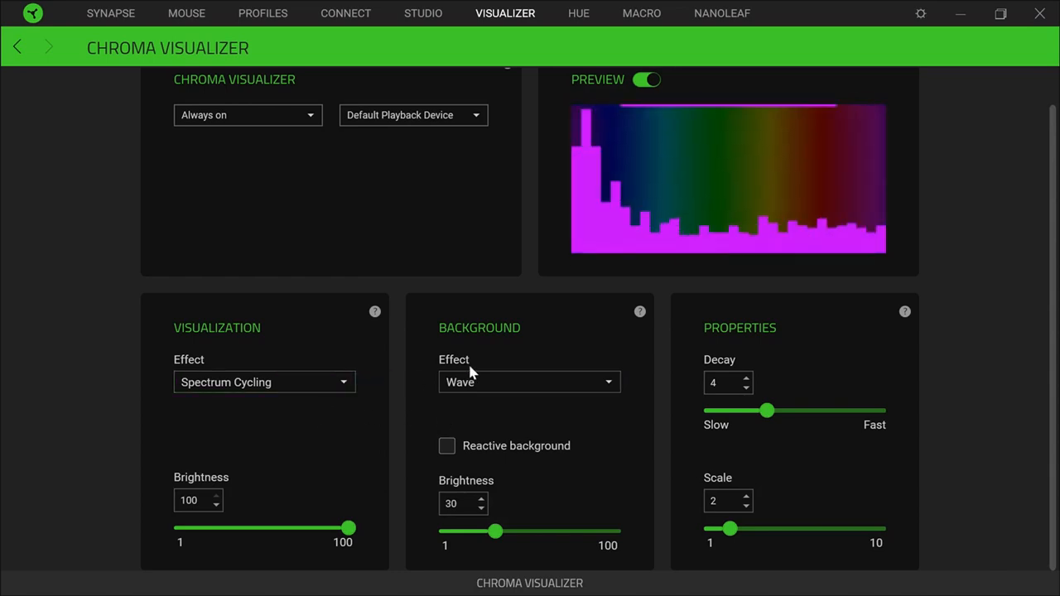
{"action": "left_click", "coordinate": [530, 381]}
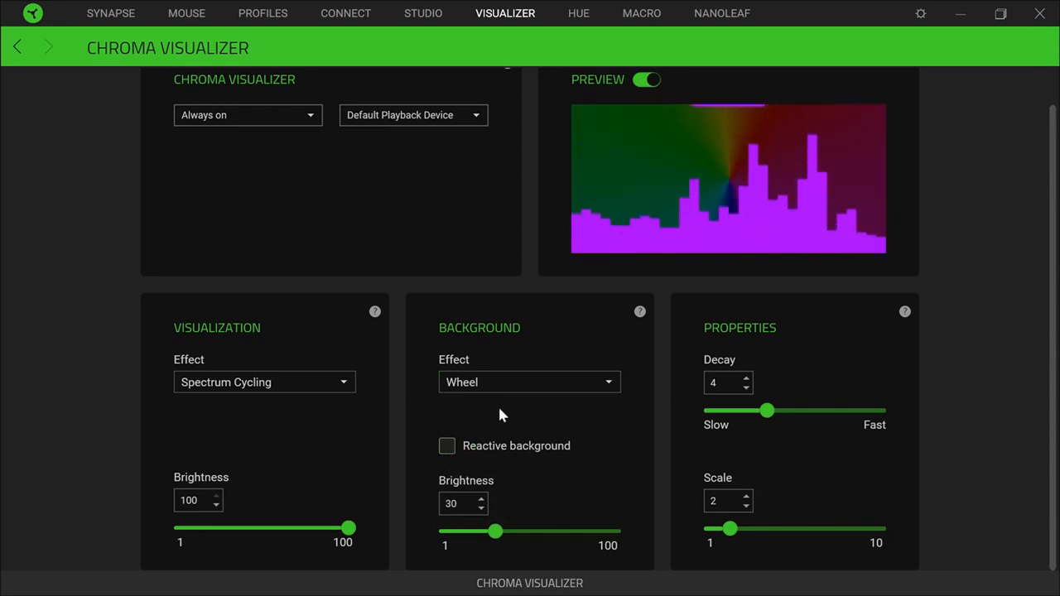
- Switch the visualization effect to Wheel and try a Custom gradient background
{"action": "left_click", "coordinate": [263, 381]}
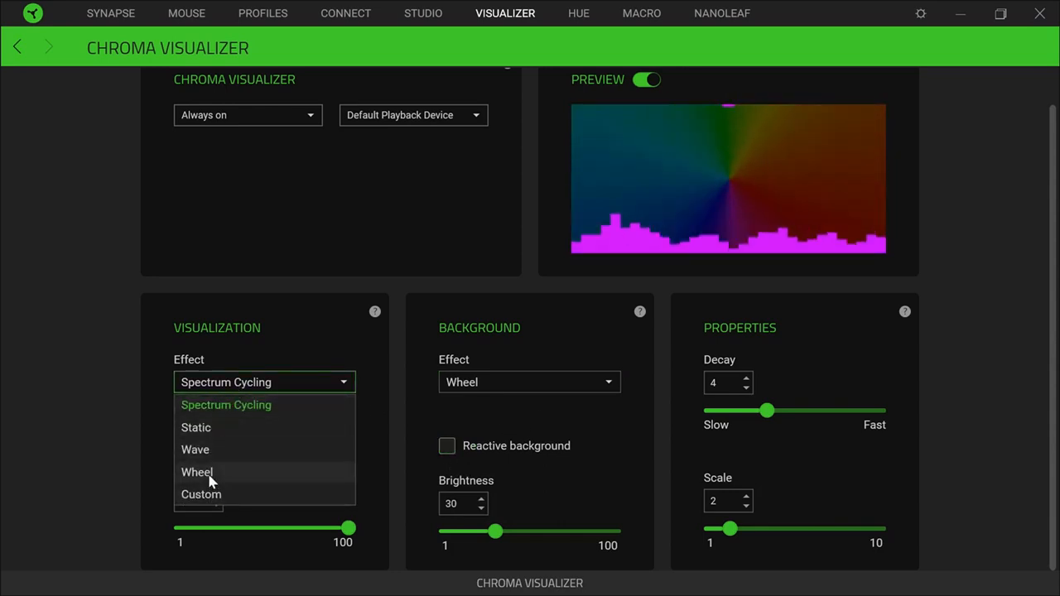
{"action": "left_click", "coordinate": [197, 472]}
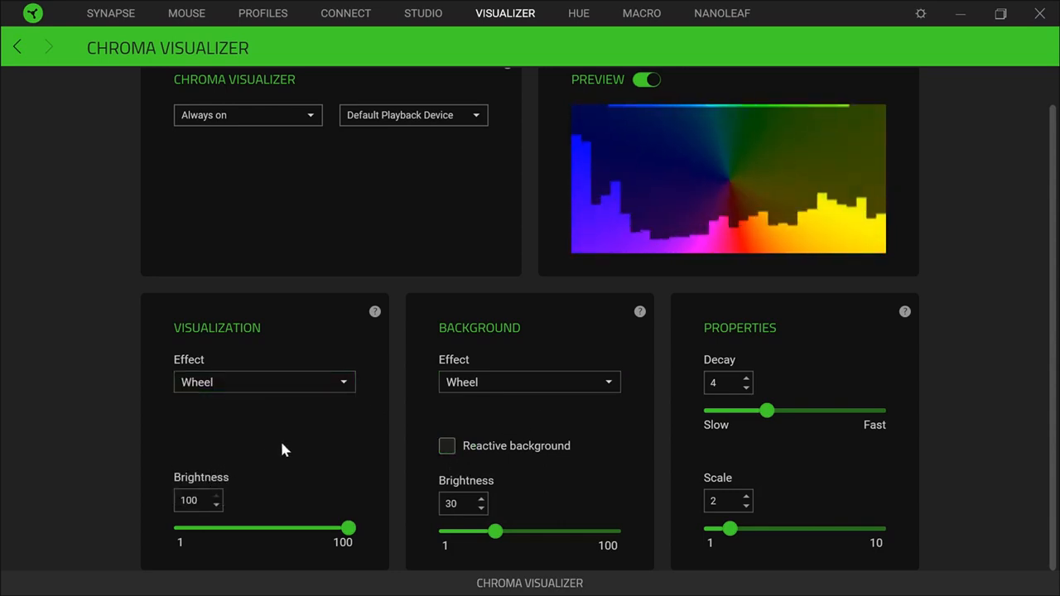
{"action": "left_click", "coordinate": [528, 380]}
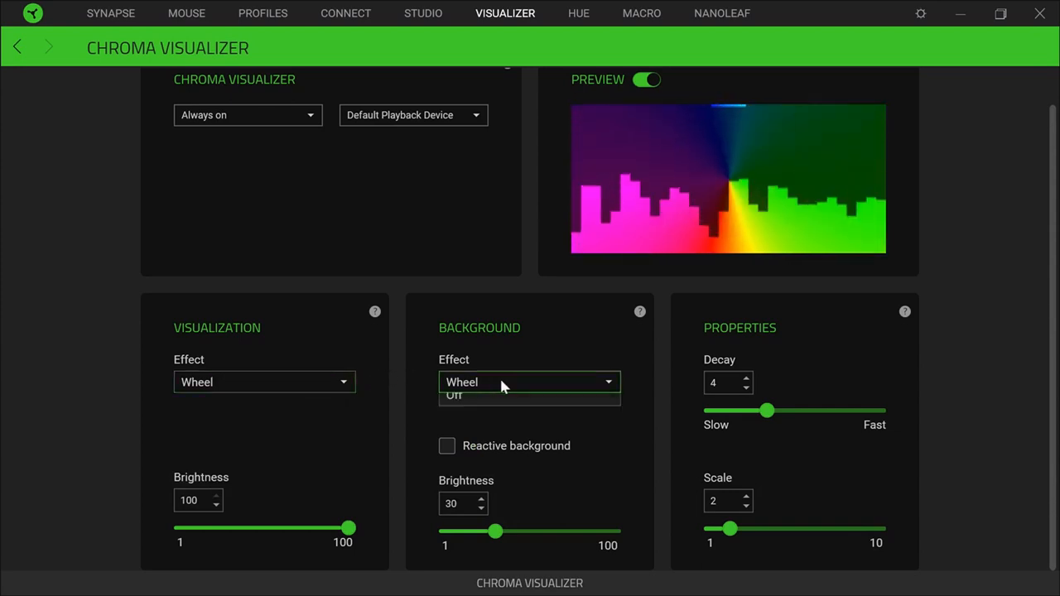
{"action": "left_click", "coordinate": [465, 394]}
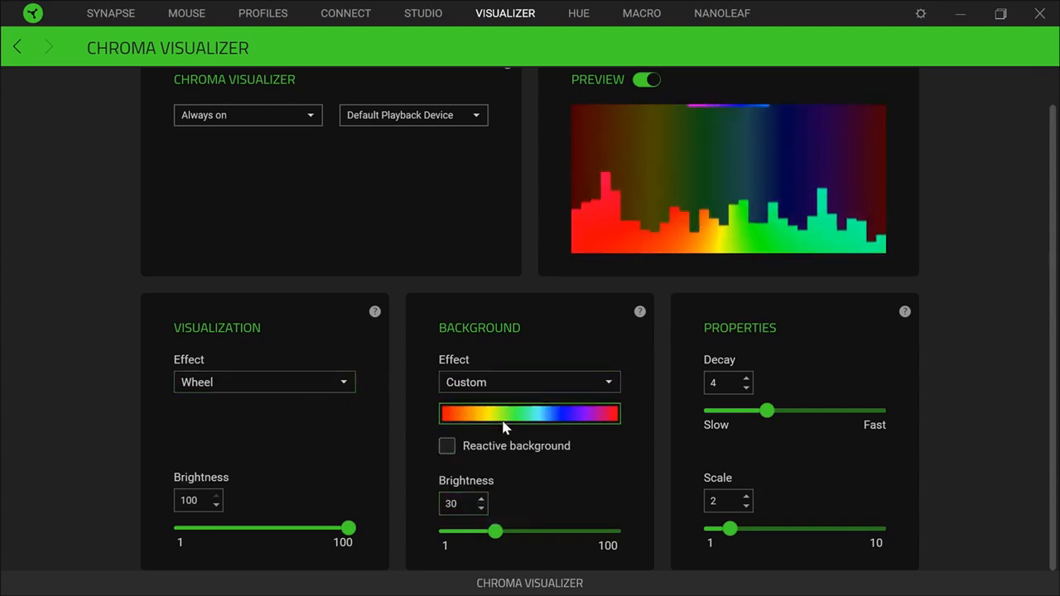
- Return the background to Static red with reactive background turned on
{"action": "left_click", "coordinate": [530, 381]}
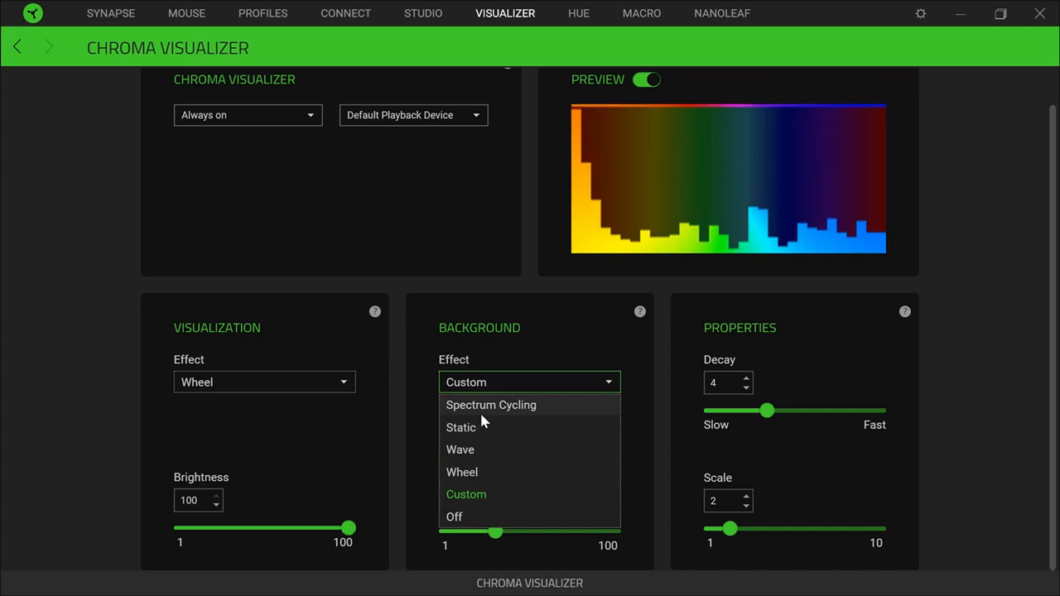
{"action": "left_click", "coordinate": [461, 428]}
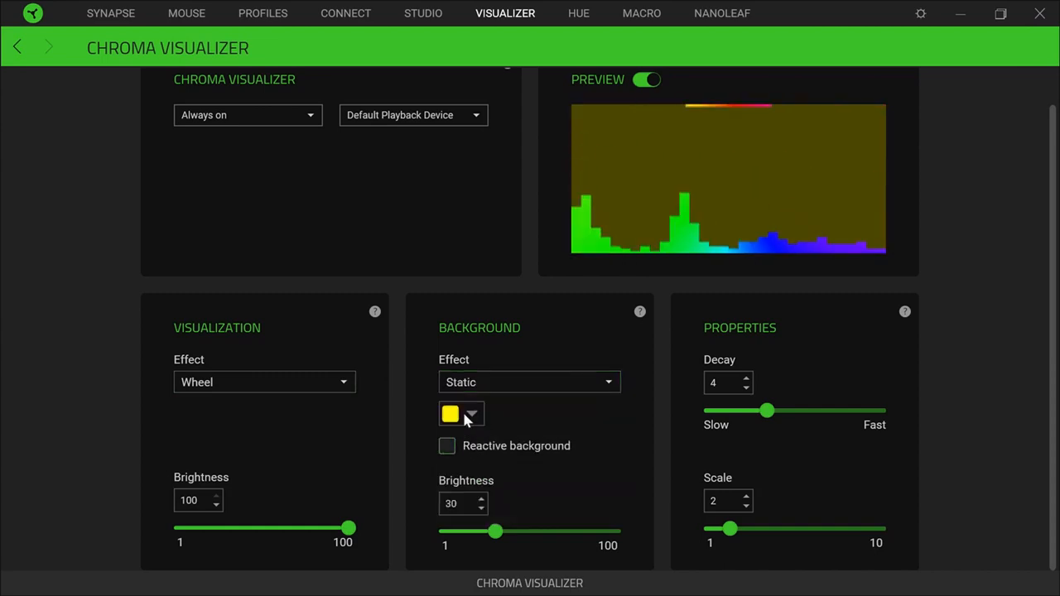
{"action": "left_click", "coordinate": [450, 414]}
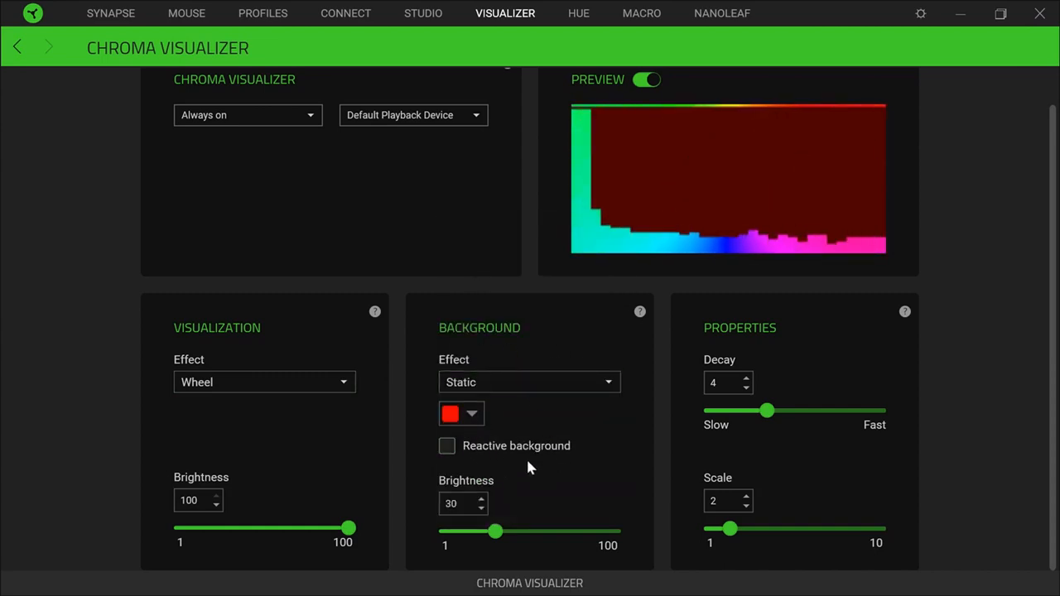
{"action": "left_click", "coordinate": [447, 445]}
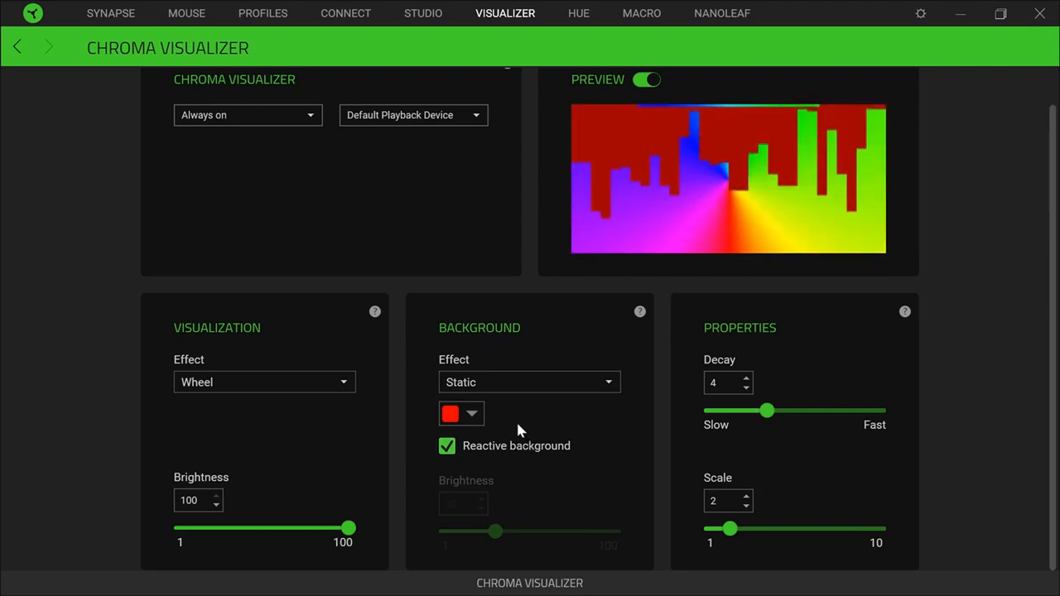
- Experiment with decay between 3 and 10, raise scale to 5, then leave decay at 1
{"action": "left_click_drag", "start_coordinate": [765, 410], "coordinate": [748, 410]}
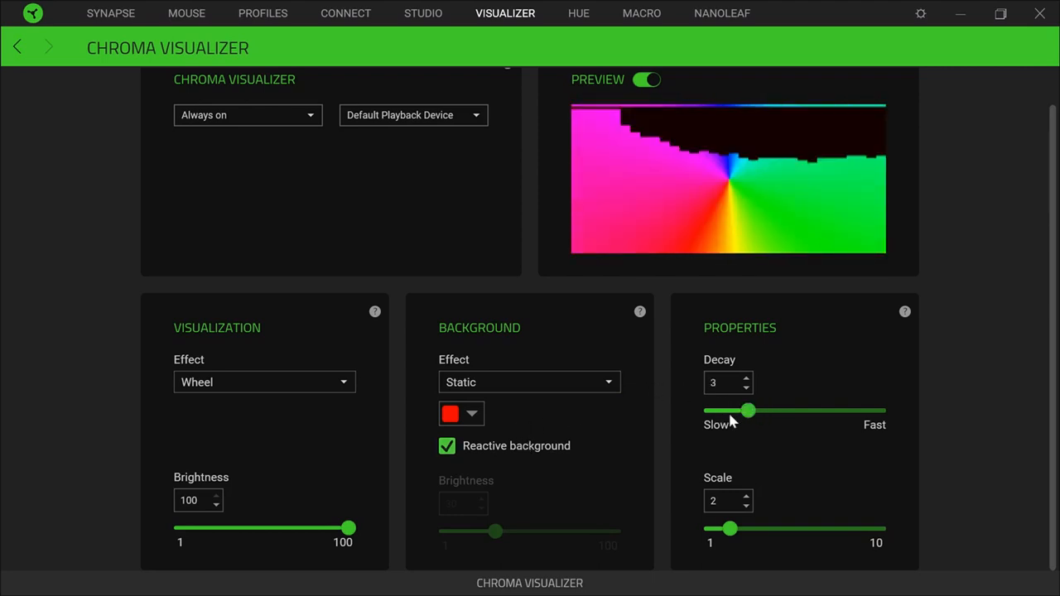
{"action": "left_click_drag", "start_coordinate": [748, 411], "coordinate": [878, 411]}
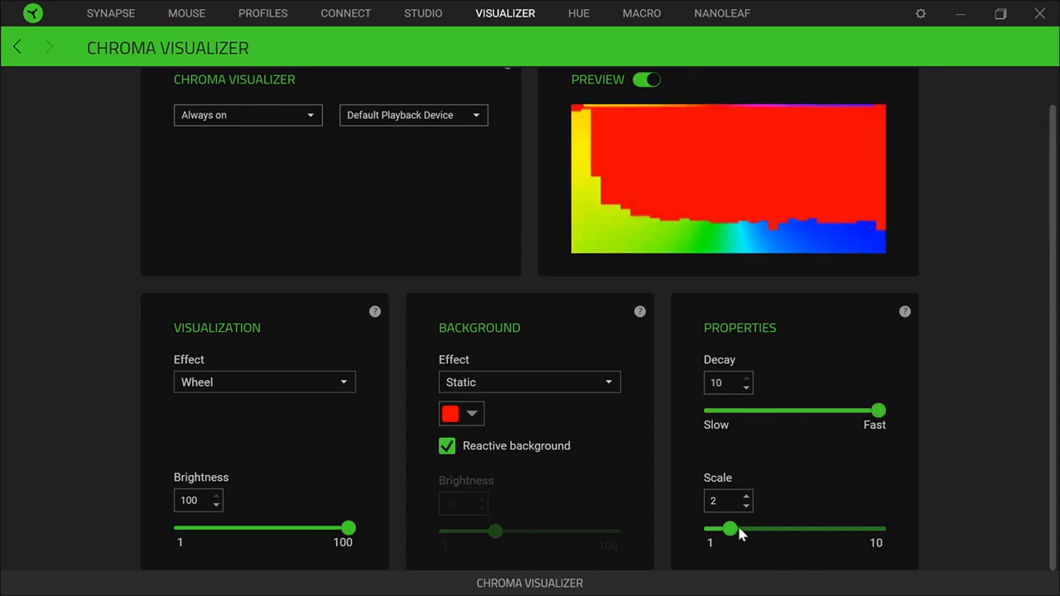
{"action": "left_click_drag", "start_coordinate": [729, 530], "coordinate": [785, 530]}
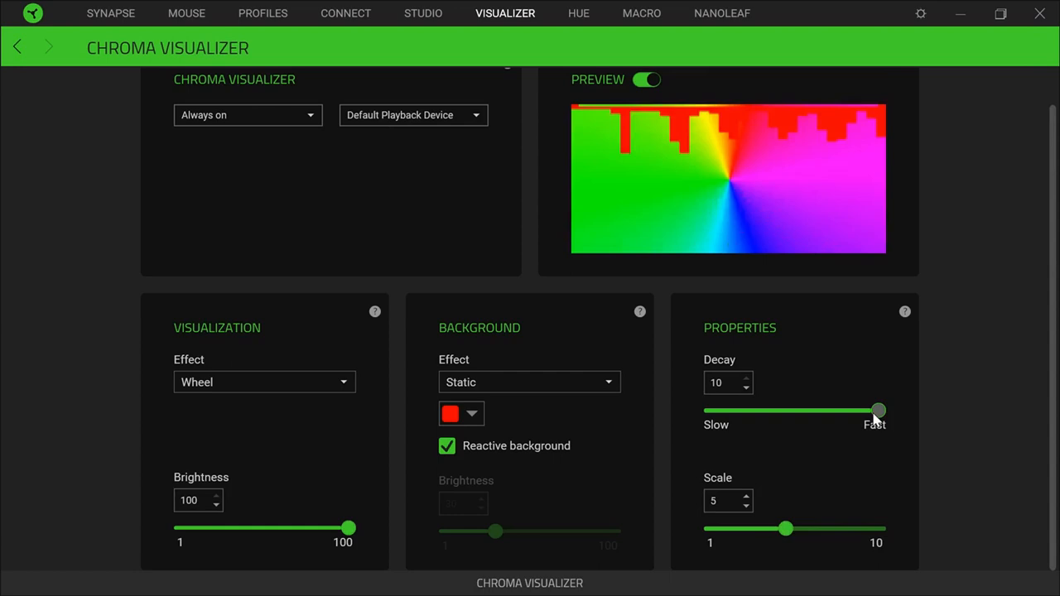
{"action": "left_click_drag", "start_coordinate": [877, 411], "coordinate": [709, 411]}
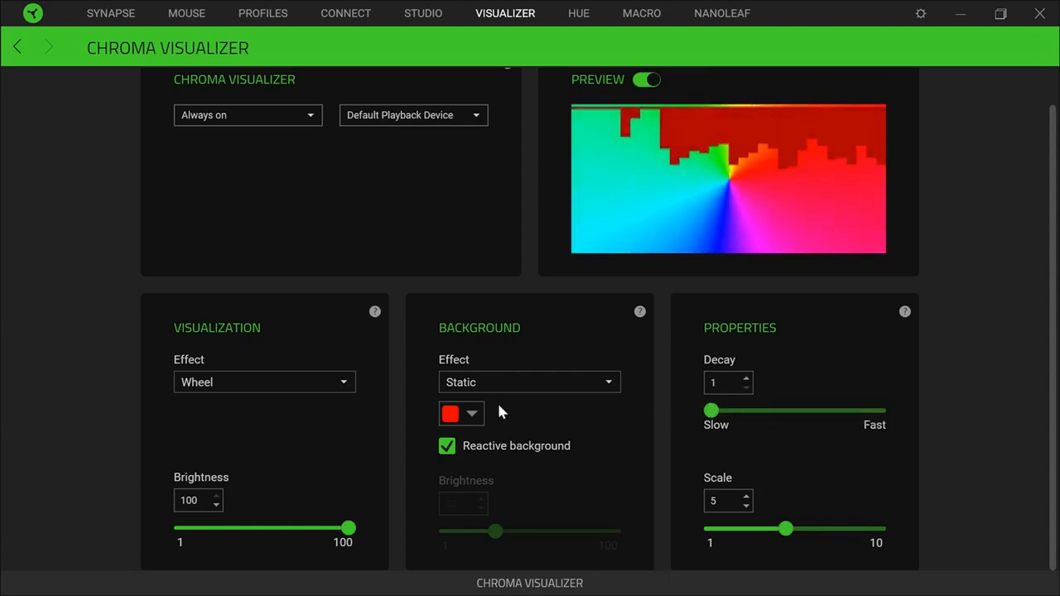
- Switch the visualization to Spectrum Cycling at scale 1 with reactive background left off
{"action": "left_click", "coordinate": [263, 380]}
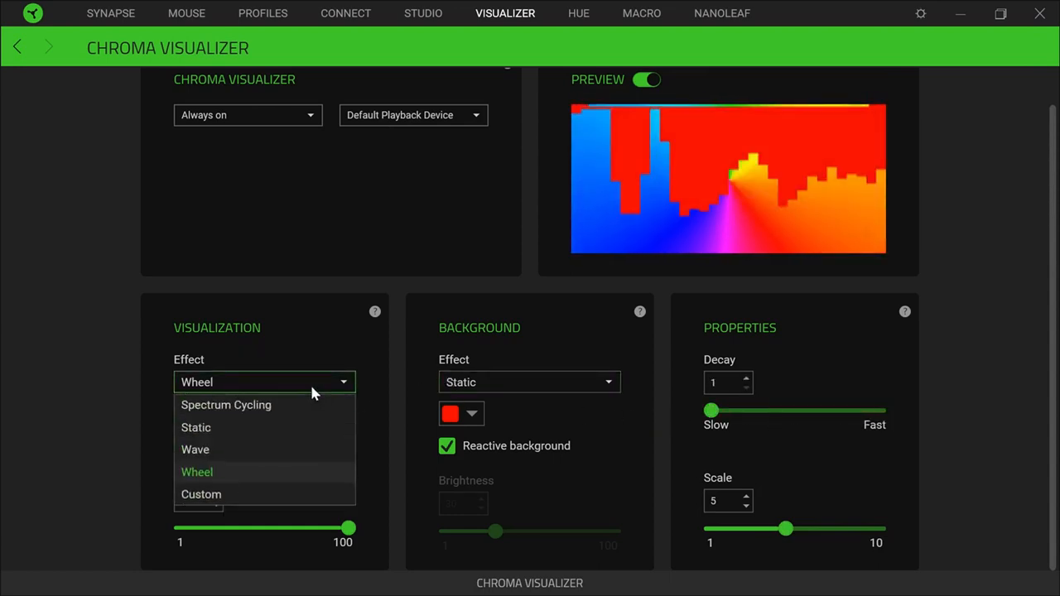
{"action": "left_click", "coordinate": [225, 404]}
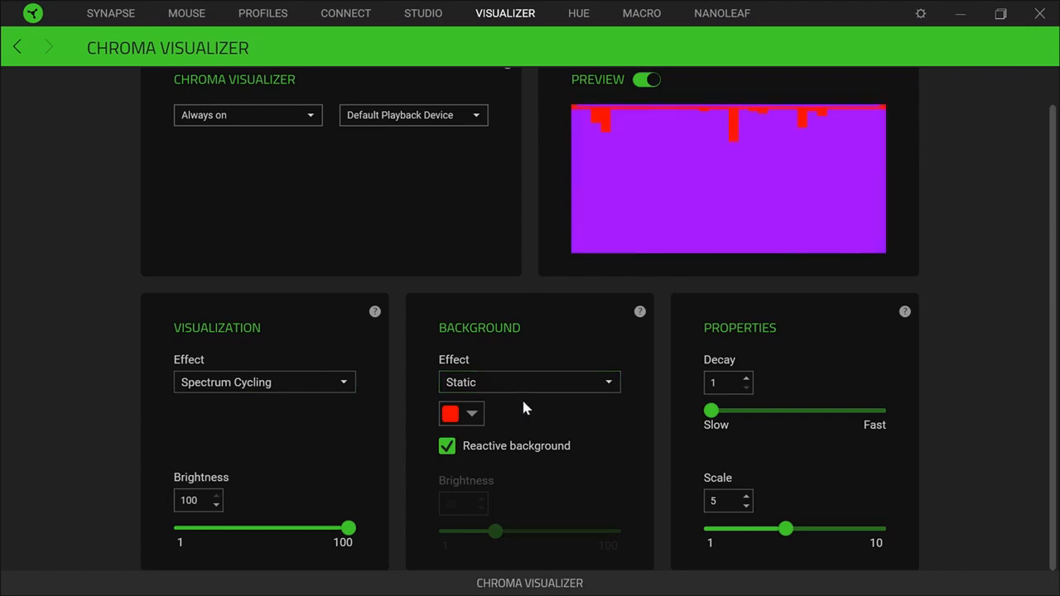
{"action": "left_click", "coordinate": [530, 381]}
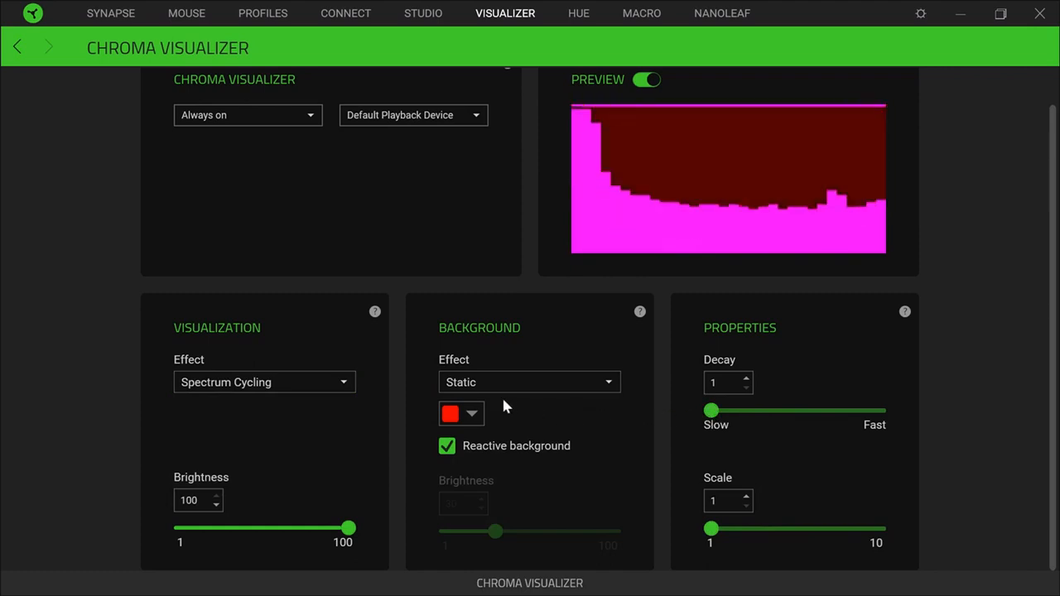
{"action": "left_click", "coordinate": [447, 445]}
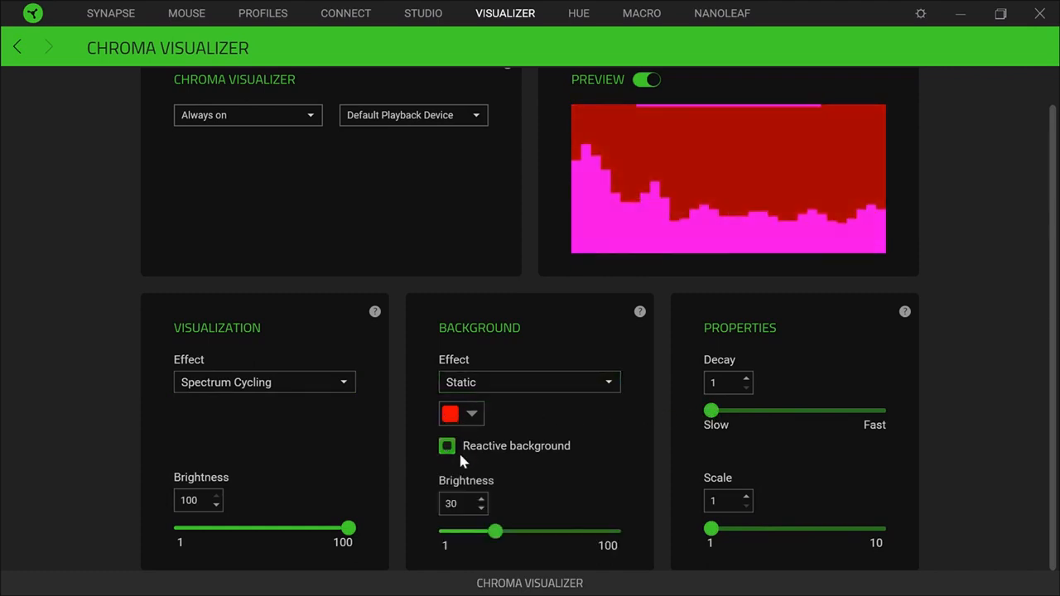
{"action": "left_click", "coordinate": [447, 446]}
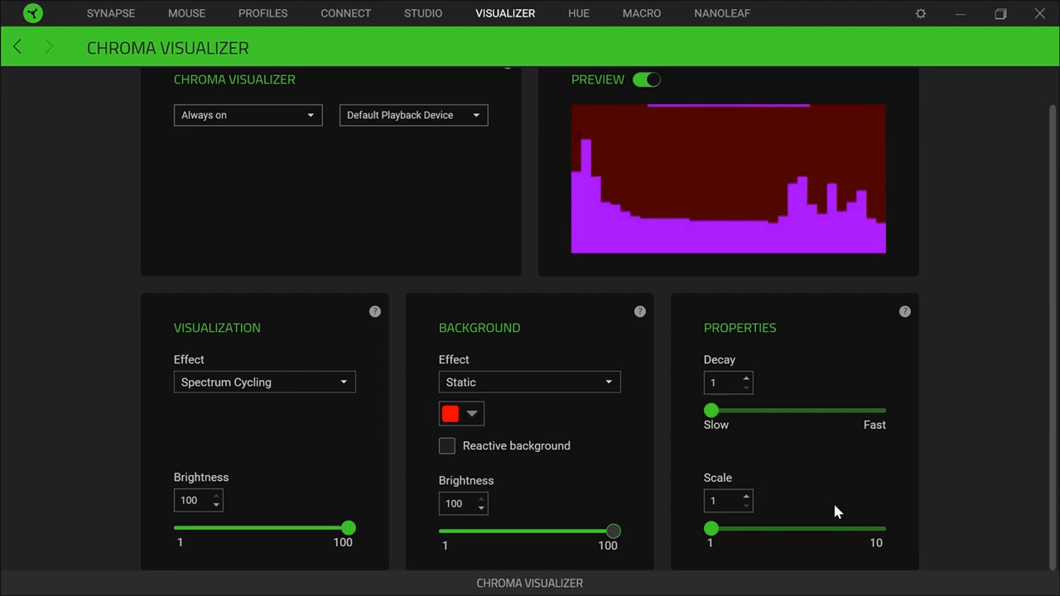
- Set visualization brightness to about 53 and dim the background brightness to about 29
{"action": "left_click_drag", "start_coordinate": [348, 529], "coordinate": [321, 528]}
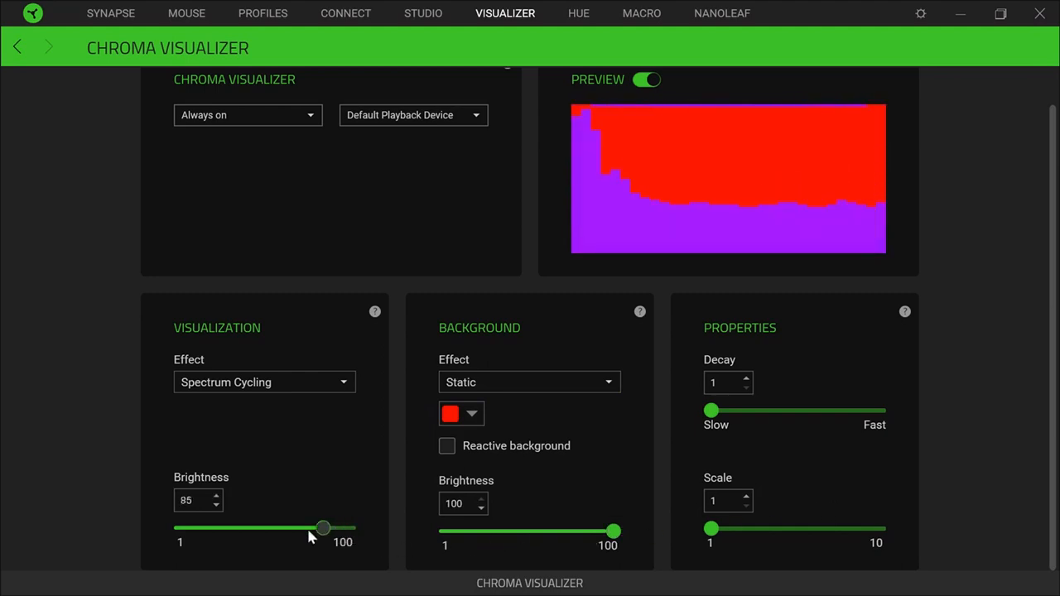
{"action": "left_click_drag", "start_coordinate": [322, 528], "coordinate": [183, 529]}
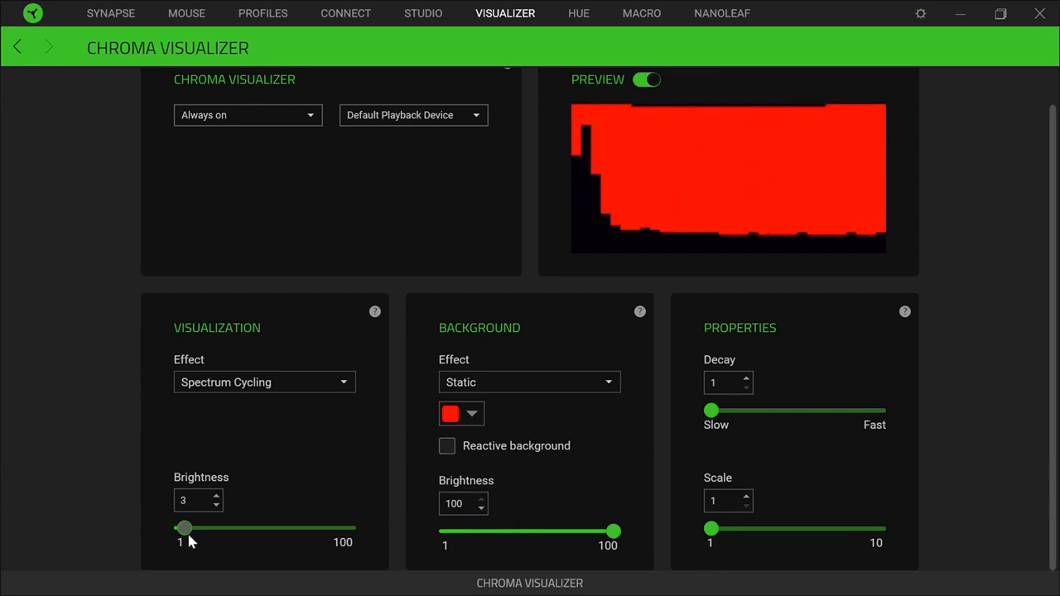
{"action": "left_click_drag", "start_coordinate": [184, 528], "coordinate": [268, 528]}
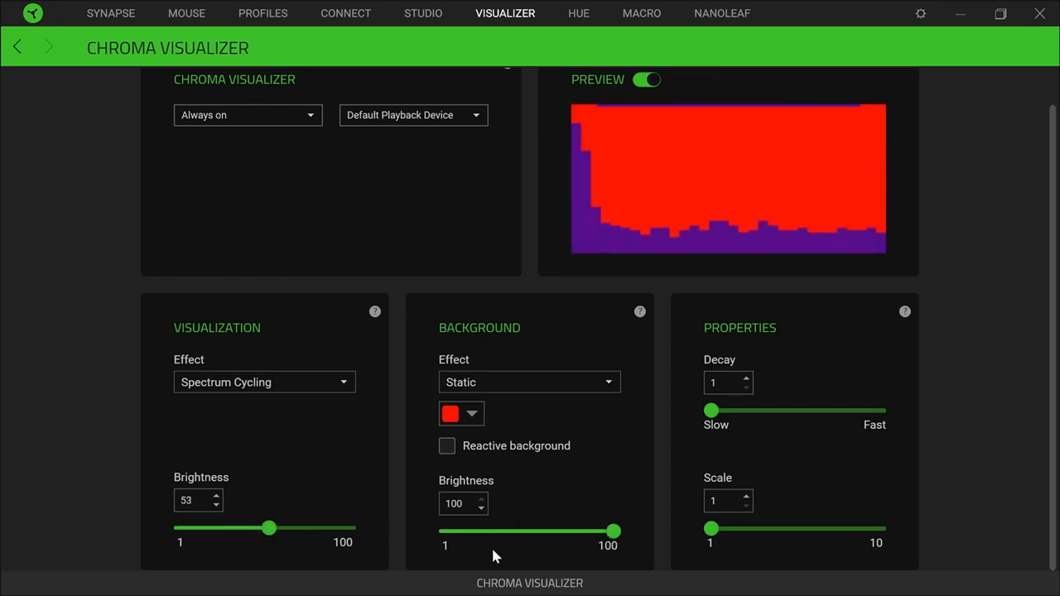
{"action": "left_click_drag", "start_coordinate": [613, 530], "coordinate": [494, 530]}
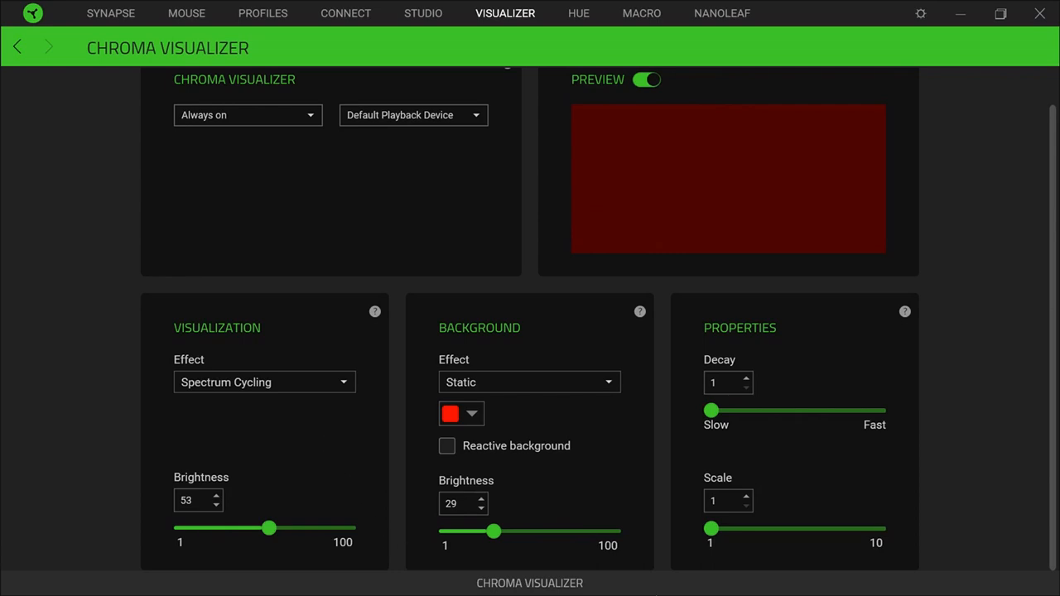
{"action": "mouse_move", "coordinate": [578, 14]}
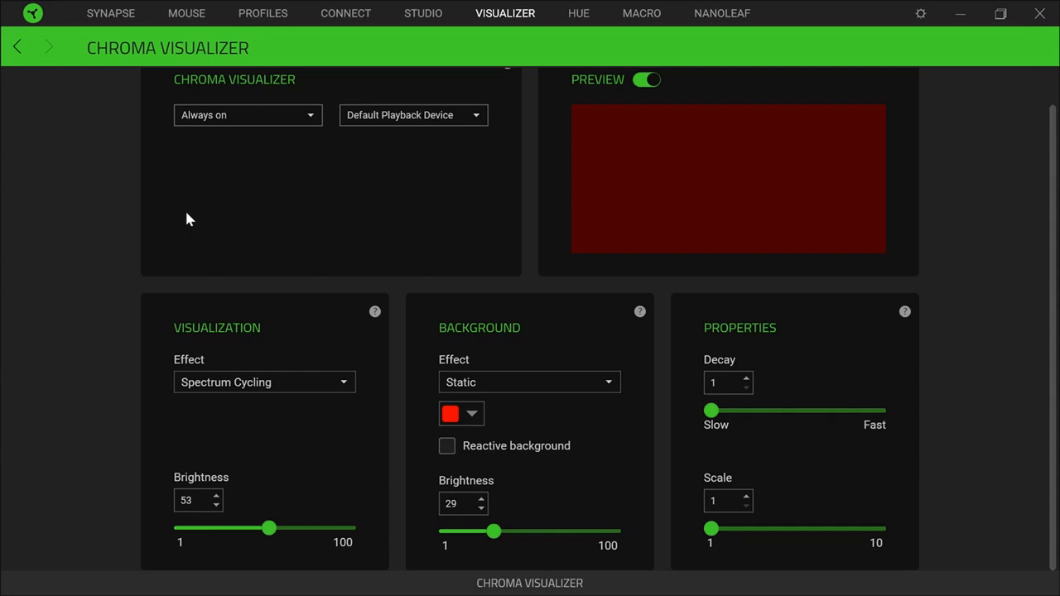
{"action": "mouse_move", "coordinate": [670, 165]}
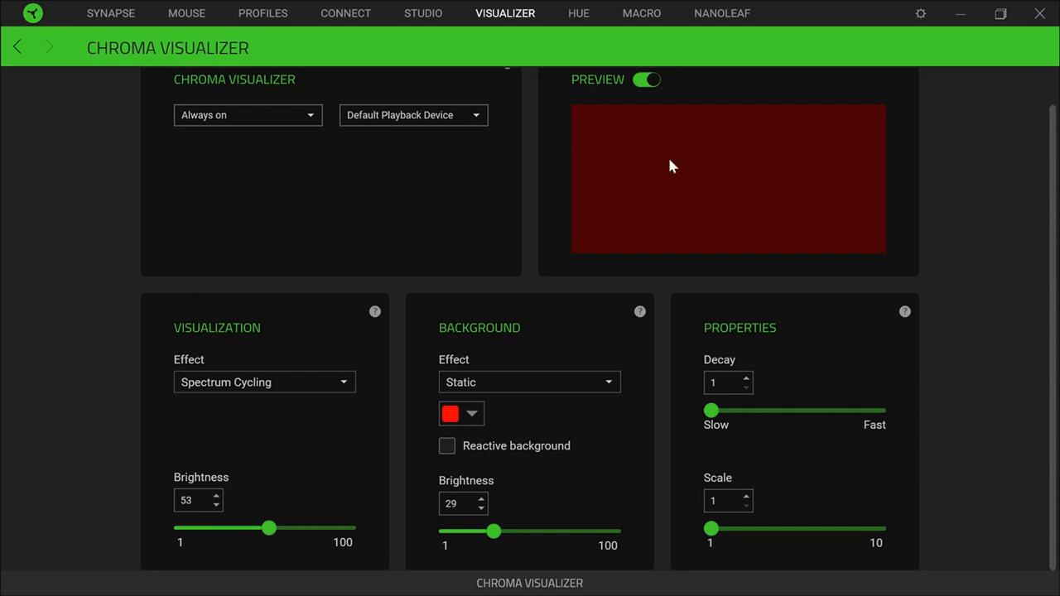
{"action": "mouse_move", "coordinate": [434, 171]}
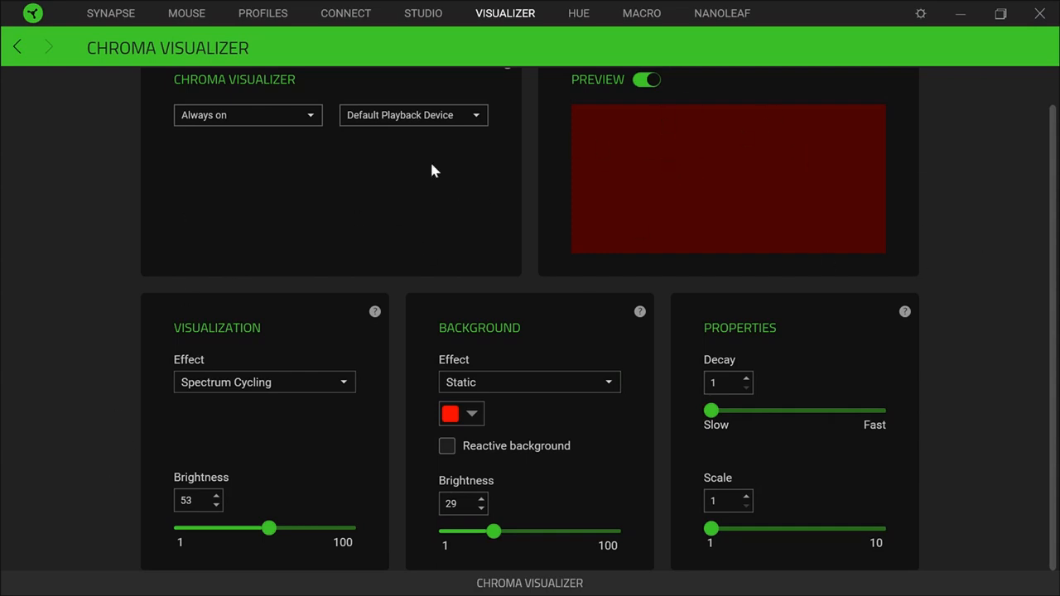
{"action": "mouse_move", "coordinate": [613, 35]}
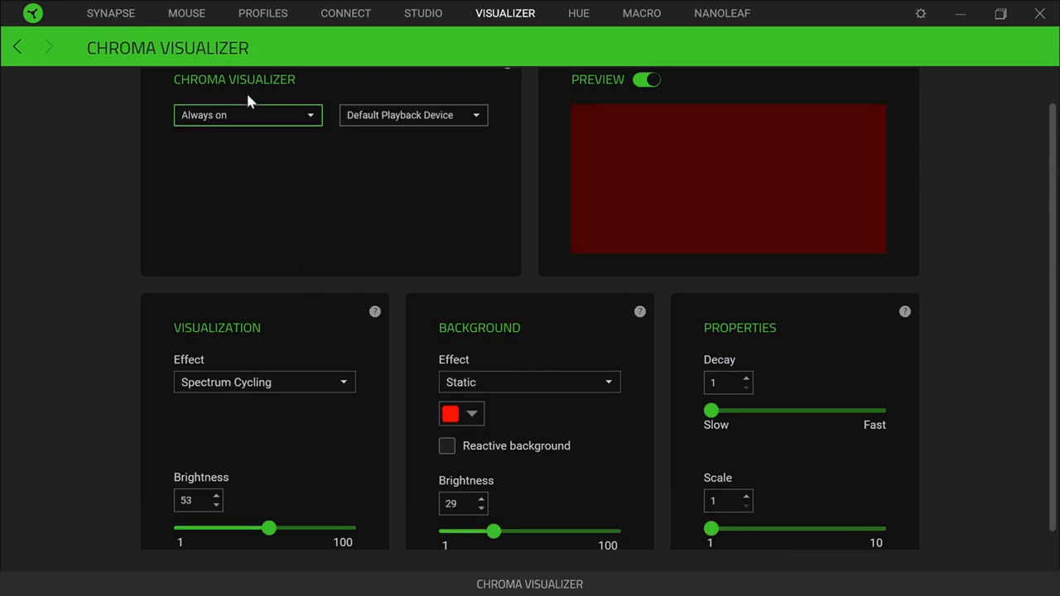
- Set the Chroma Visualizer to Always off and move to the Chroma Studio editor
{"action": "left_click", "coordinate": [247, 115]}
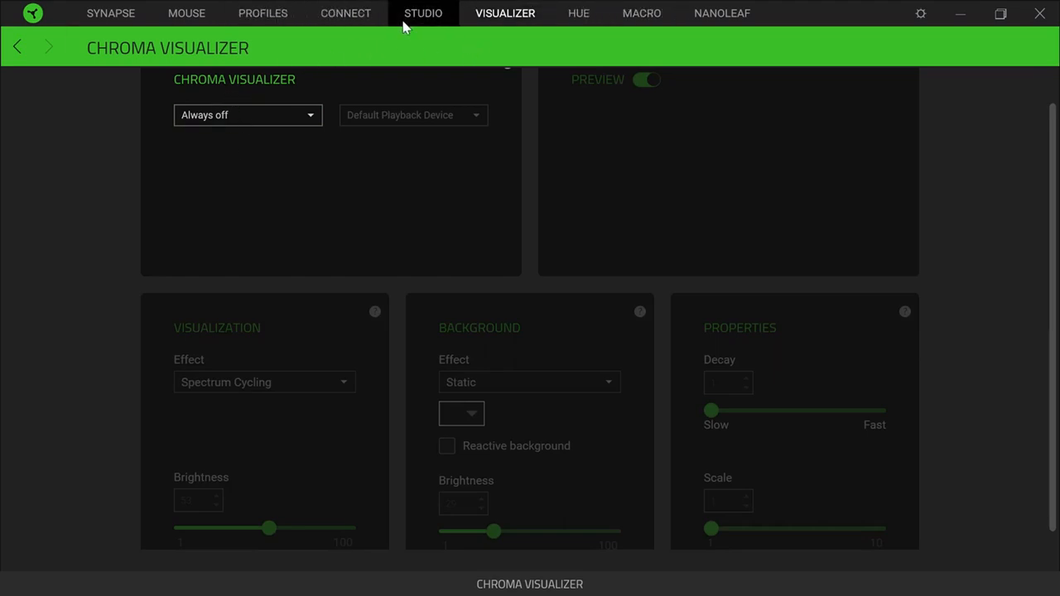
{"action": "left_click", "coordinate": [424, 14]}
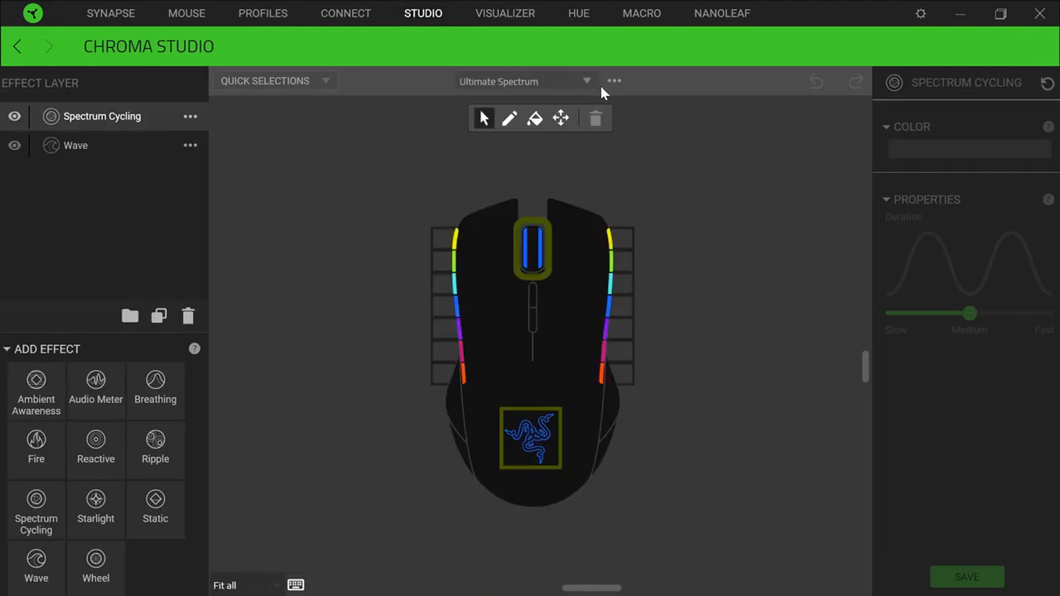
- Create a new Chroma effect with a single Audio Meter layer
{"action": "left_click", "coordinate": [613, 81]}
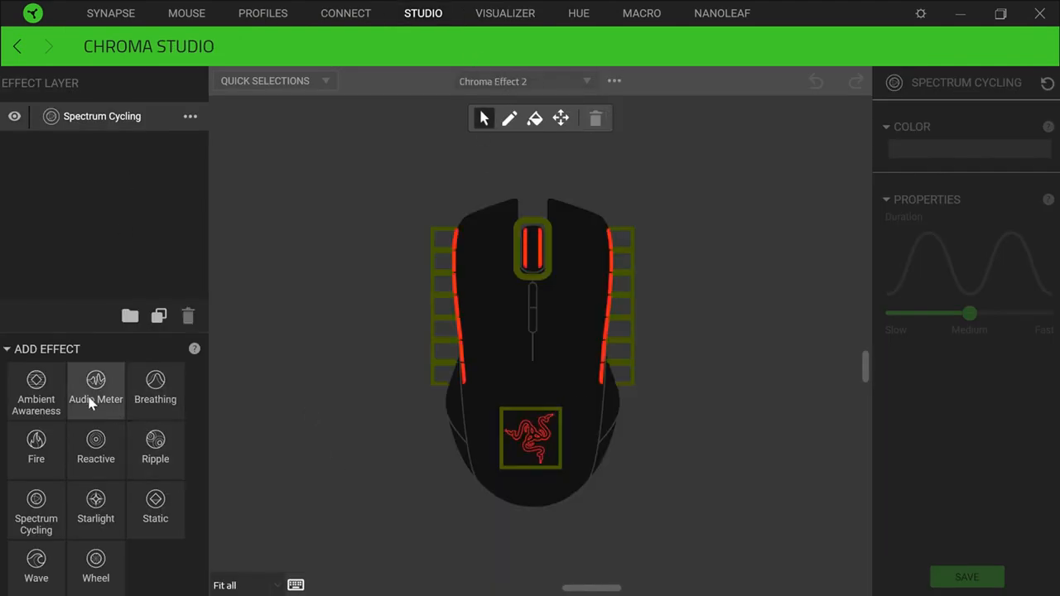
{"action": "left_click", "coordinate": [96, 389]}
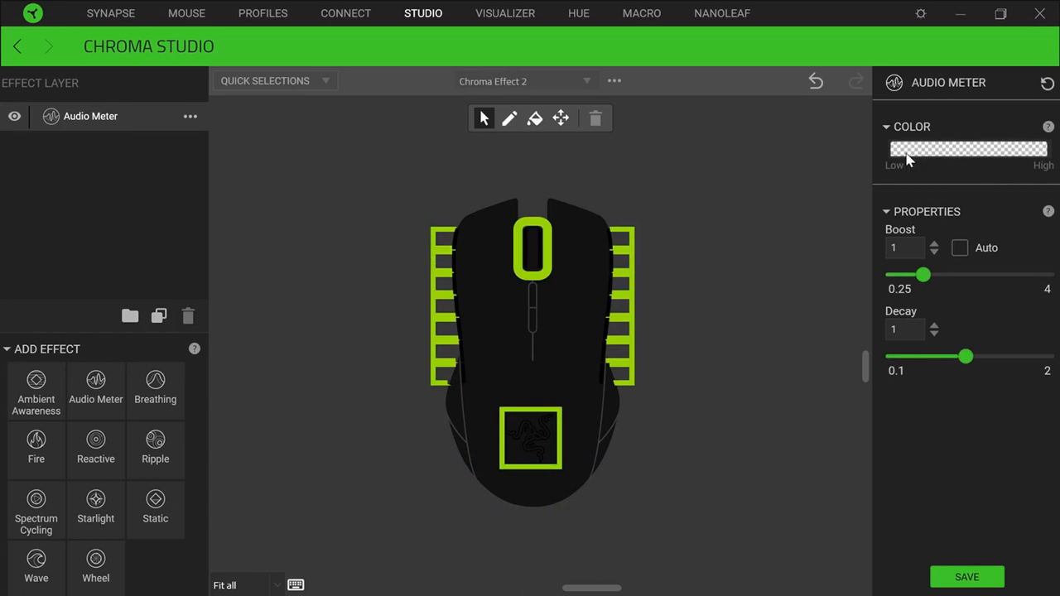
- Give the Audio Meter a green-to-red gradient and enable automatic boost
{"action": "left_click", "coordinate": [968, 149]}
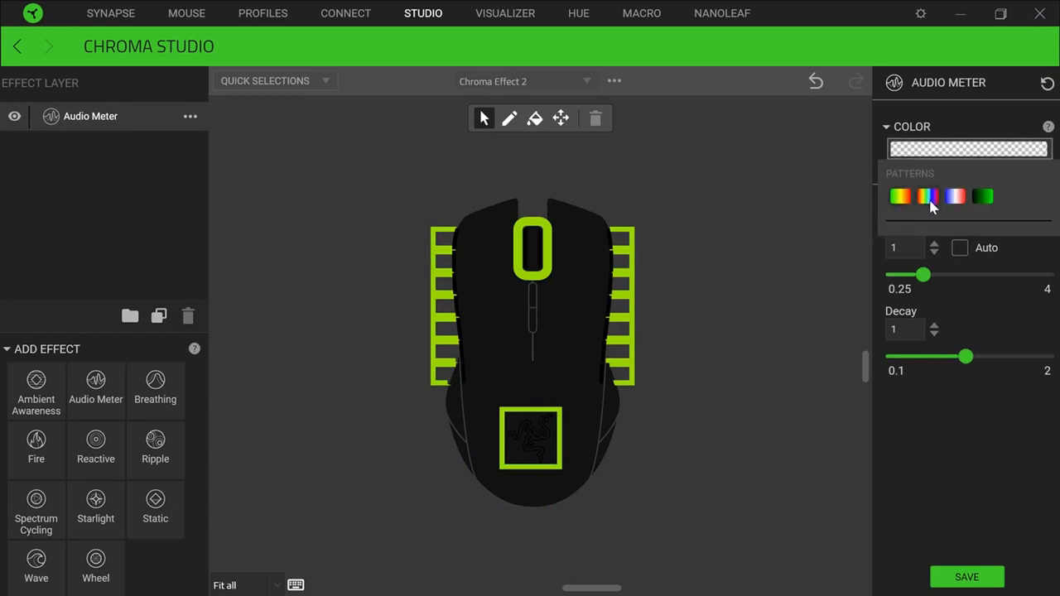
{"action": "left_click", "coordinate": [969, 150]}
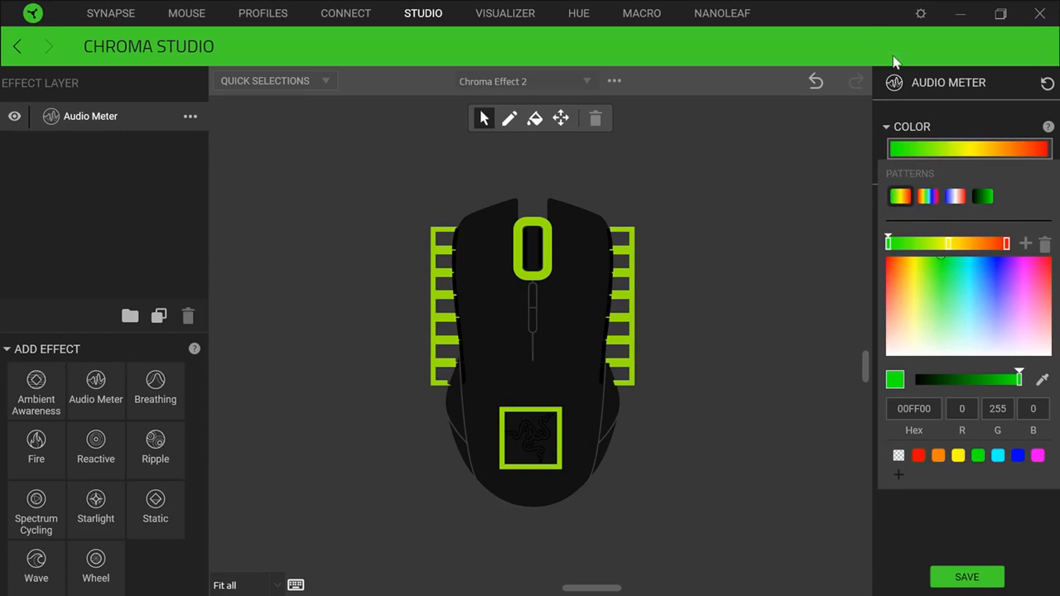
{"action": "mouse_move", "coordinate": [931, 538]}
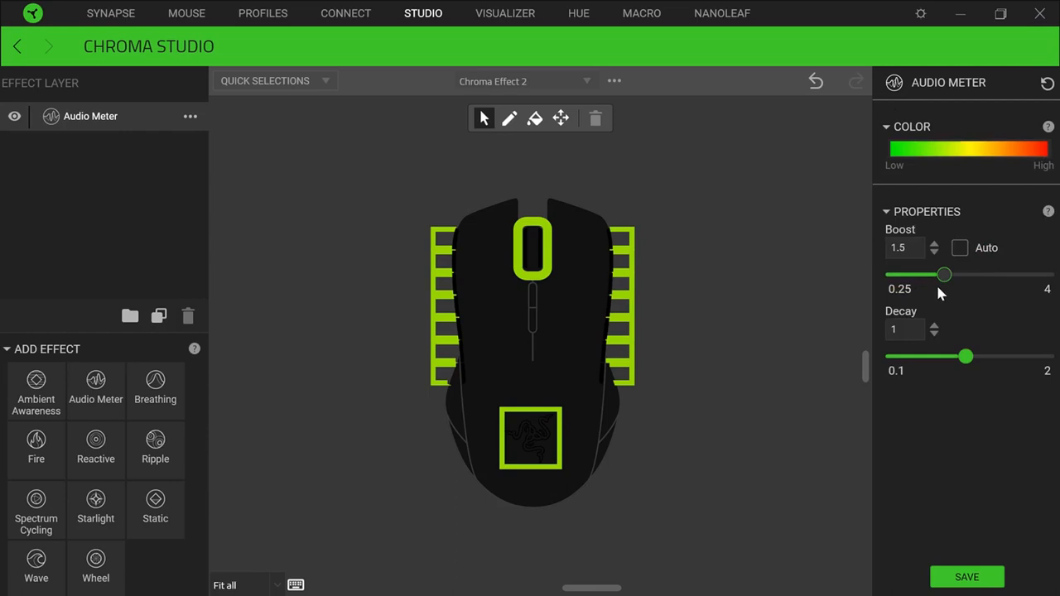
{"action": "left_click", "coordinate": [959, 249]}
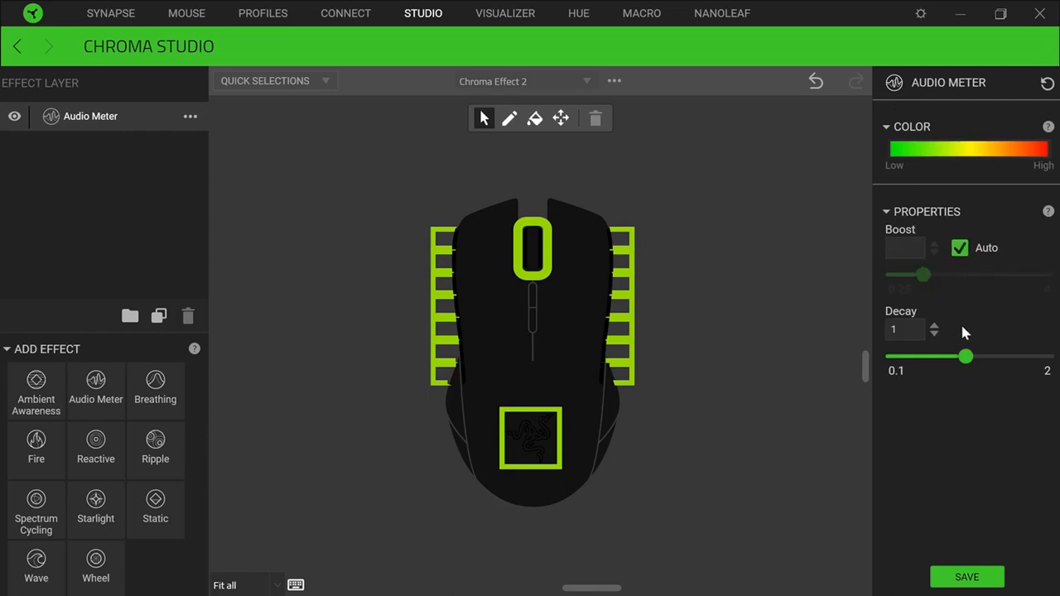
{"action": "left_click_drag", "start_coordinate": [964, 356], "coordinate": [893, 356]}
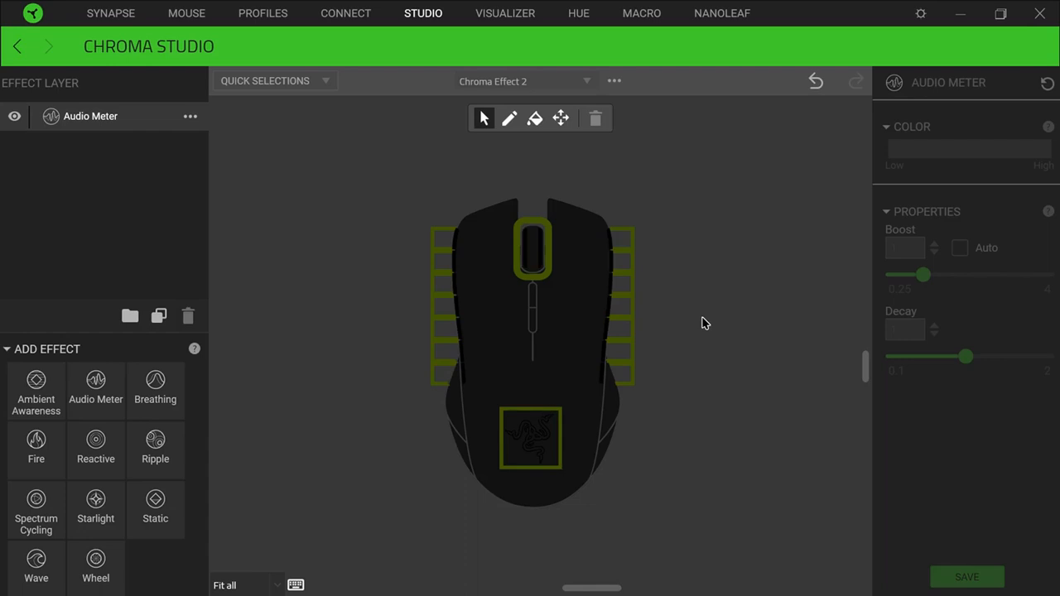
{"action": "mouse_move", "coordinate": [7, 454]}
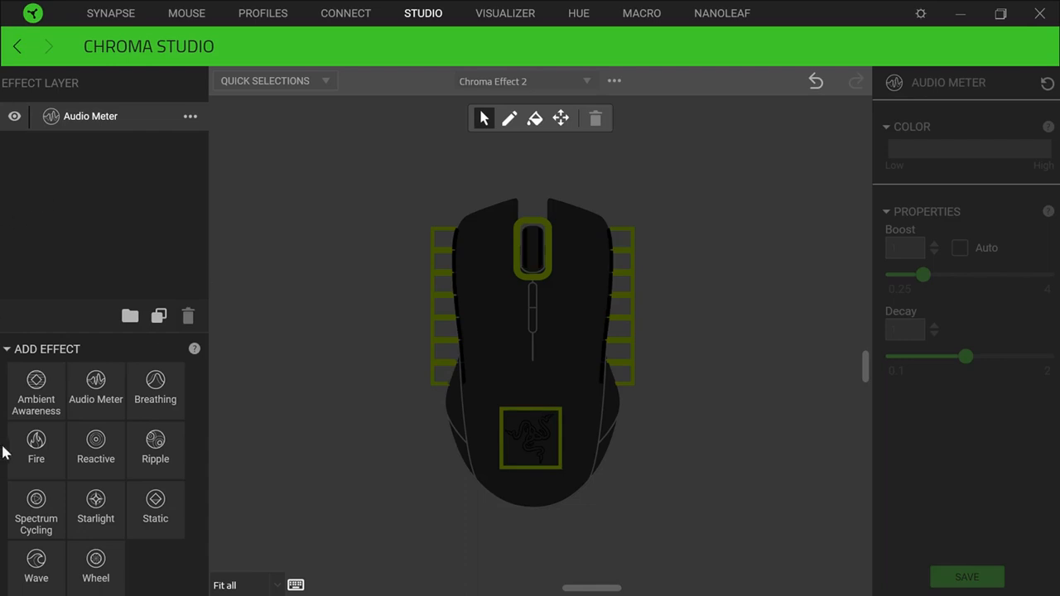
{"action": "mouse_move", "coordinate": [182, 247]}
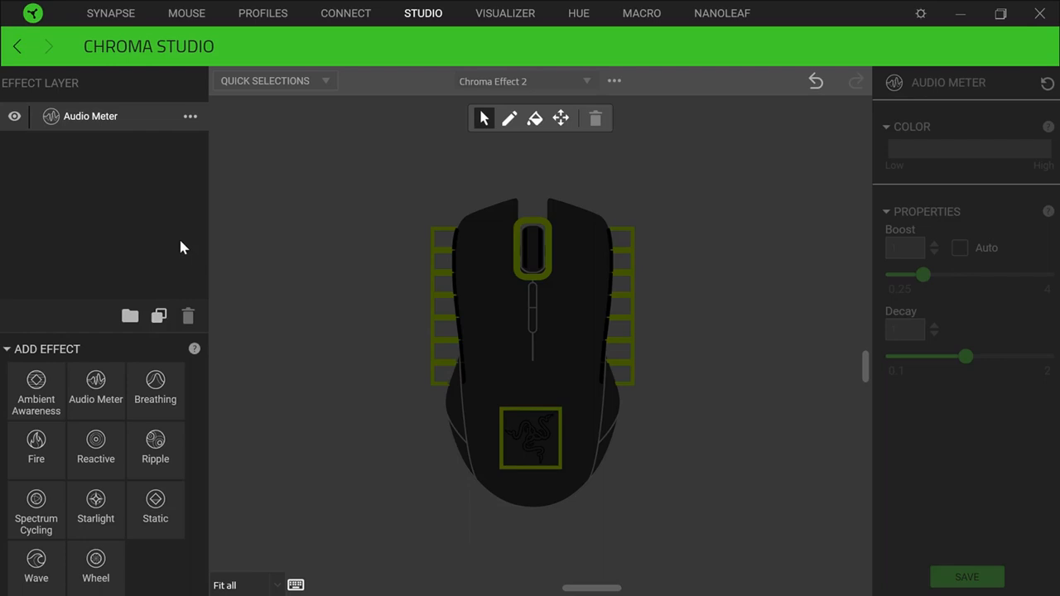